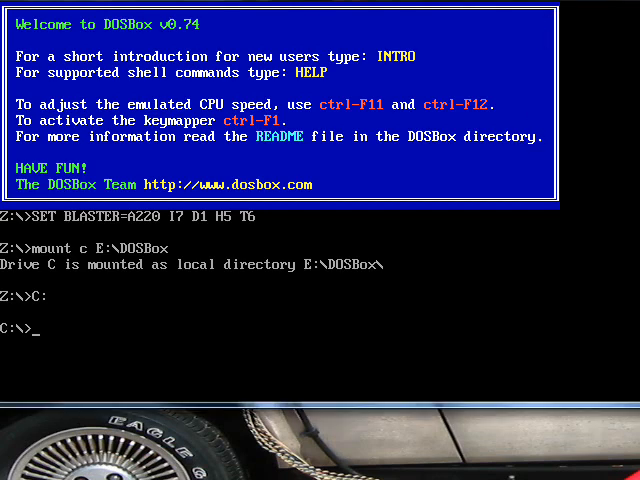
- Change into the C:\WORD directory and launch Word 5.5 with the 'word' command
{"action": "type", "text": "cd"}
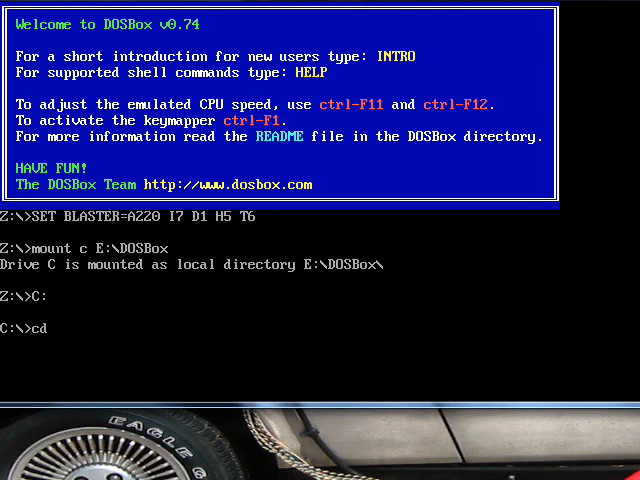
{"action": "type", "text": "wor"}
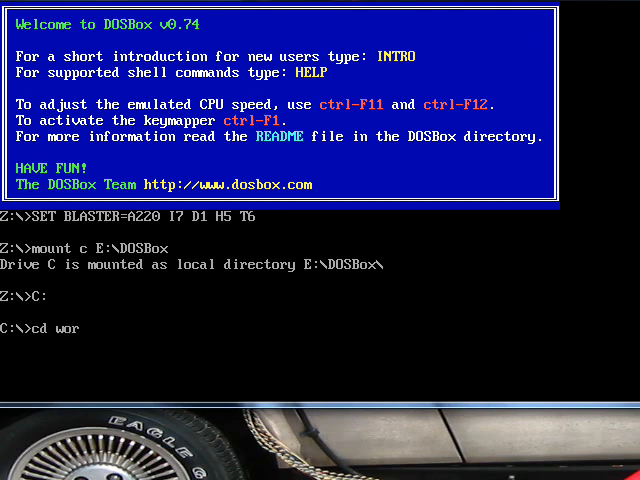
{"action": "type", "text": "d"}
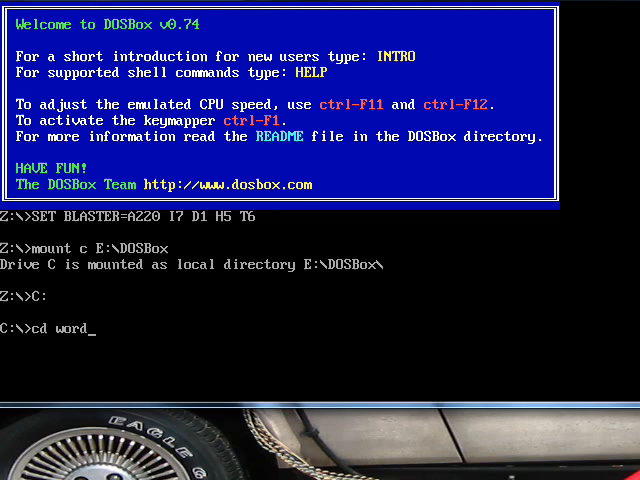
{"action": "key", "text": "Return"}
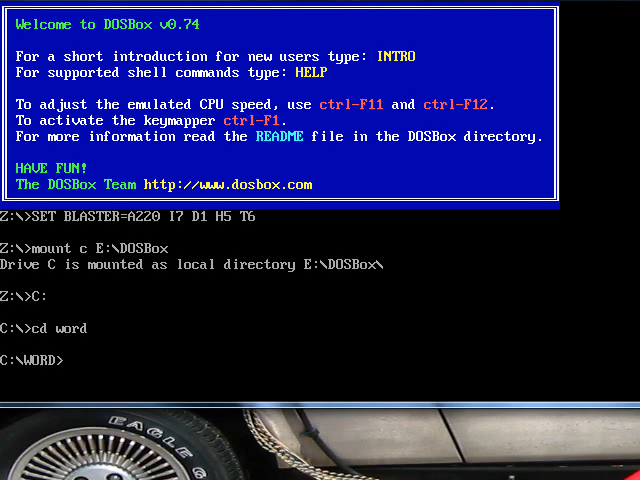
{"action": "type", "text": "word"}
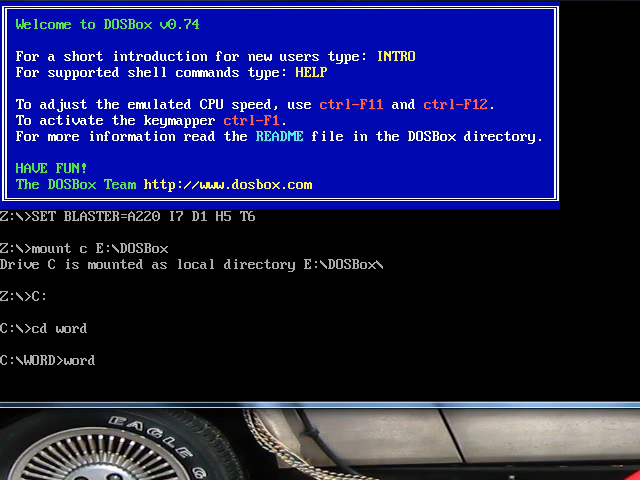
{"action": "key", "text": "Return"}
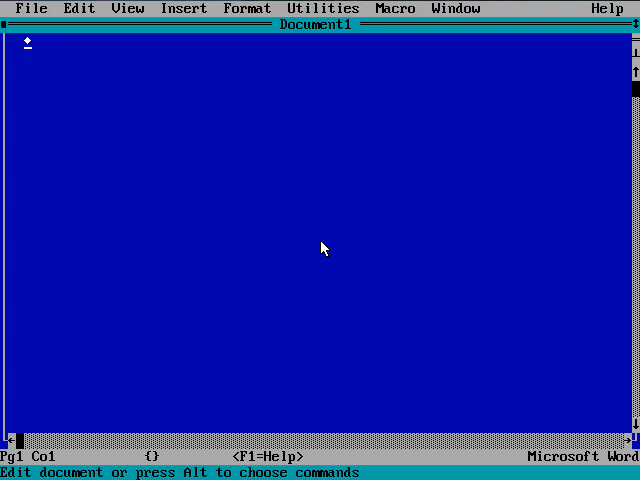
{"action": "mouse_move", "coordinate": [338, 253]}
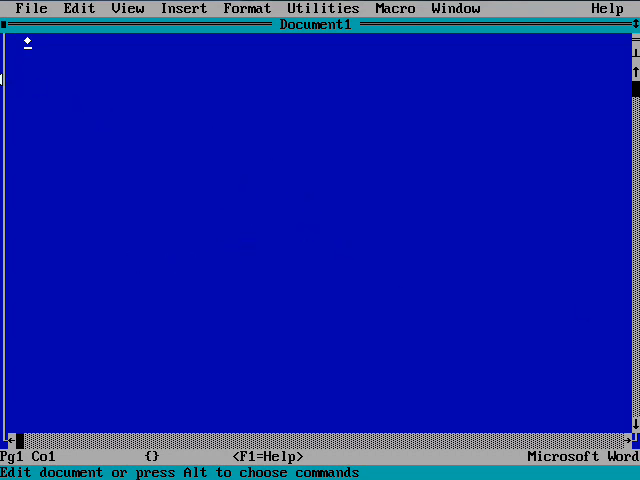
{"action": "mouse_move", "coordinate": [113, 90]}
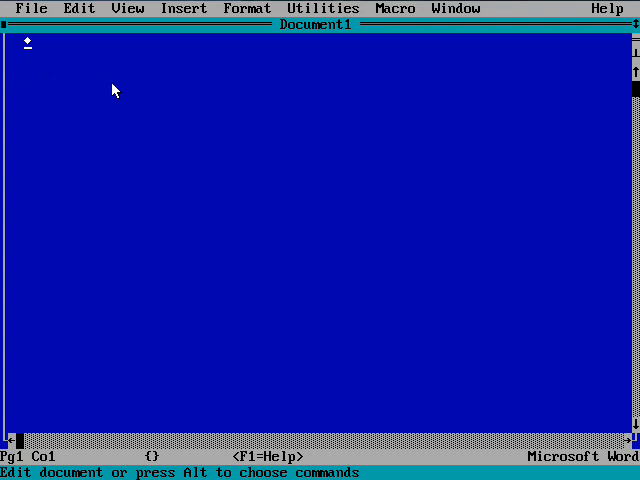
{"action": "mouse_move", "coordinate": [370, 44]}
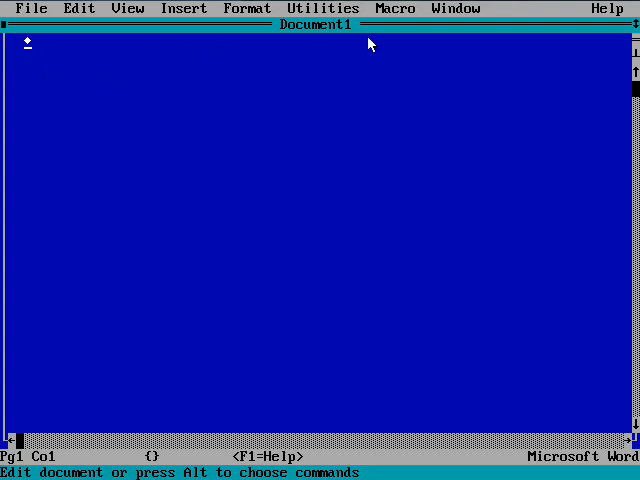
{"action": "left_click", "coordinate": [607, 8]}
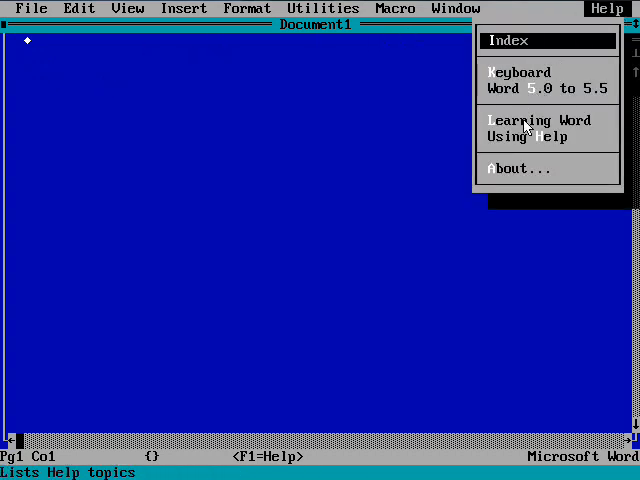
{"action": "mouse_move", "coordinate": [540, 175]}
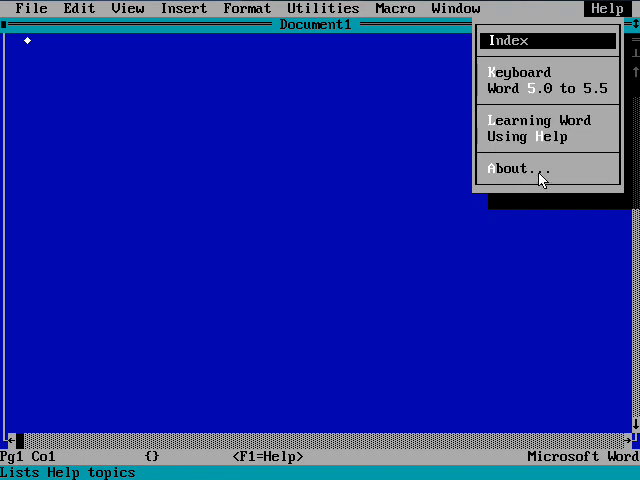
{"action": "left_click", "coordinate": [508, 169]}
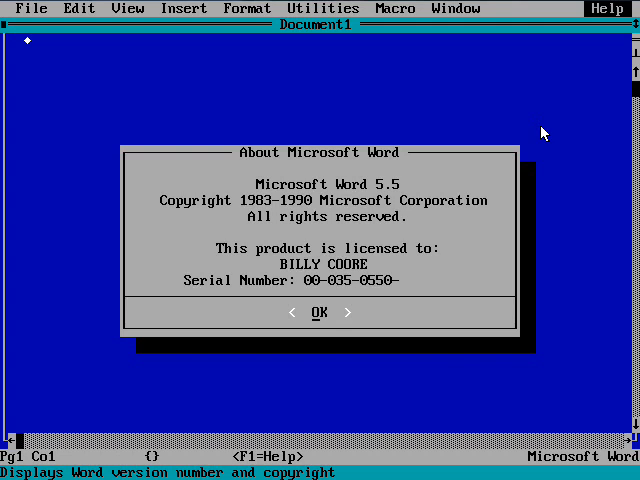
{"action": "mouse_move", "coordinate": [318, 315]}
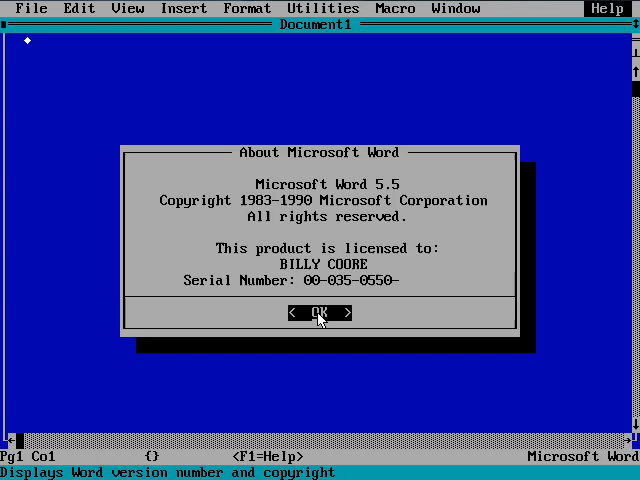
{"action": "left_click", "coordinate": [318, 313]}
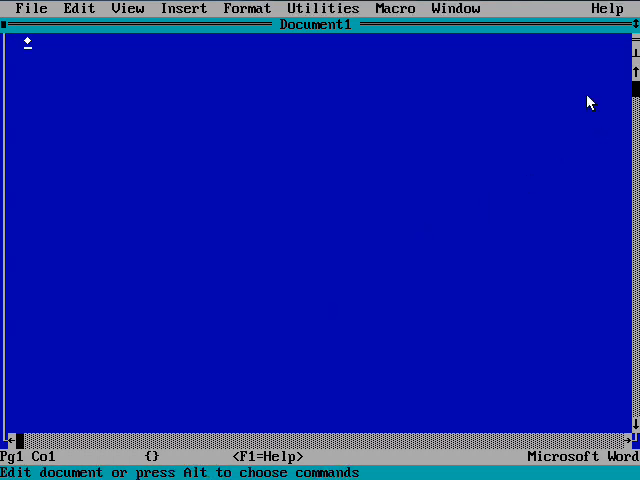
{"action": "left_click", "coordinate": [607, 8]}
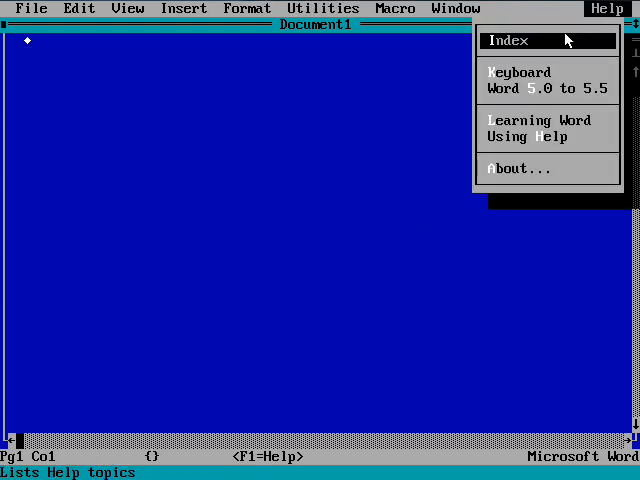
{"action": "left_click", "coordinate": [518, 80]}
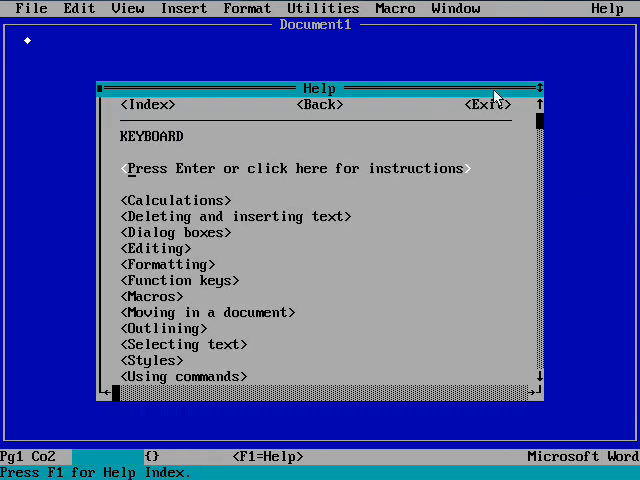
{"action": "mouse_move", "coordinate": [168, 220]}
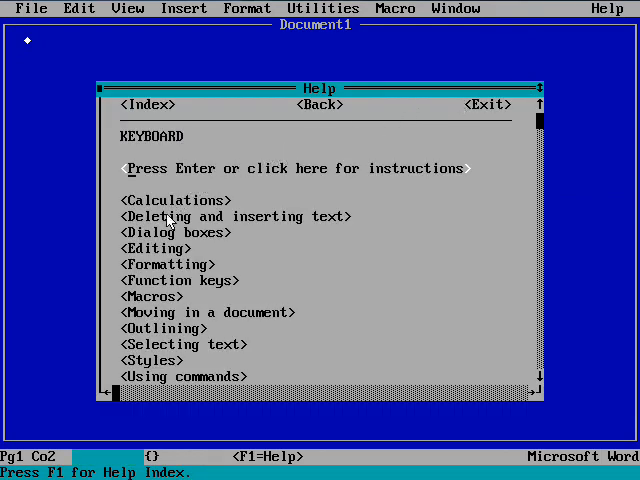
{"action": "left_click", "coordinate": [175, 231]}
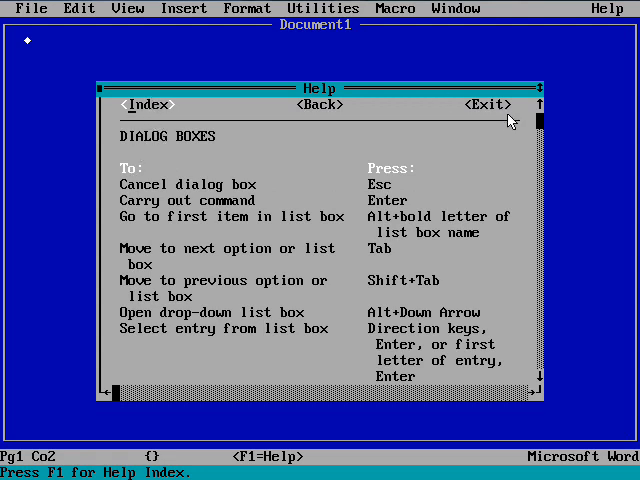
{"action": "left_click", "coordinate": [489, 104]}
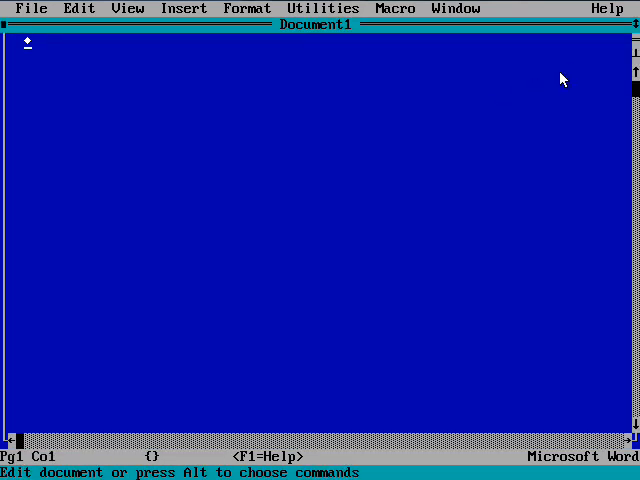
{"action": "mouse_move", "coordinate": [600, 14]}
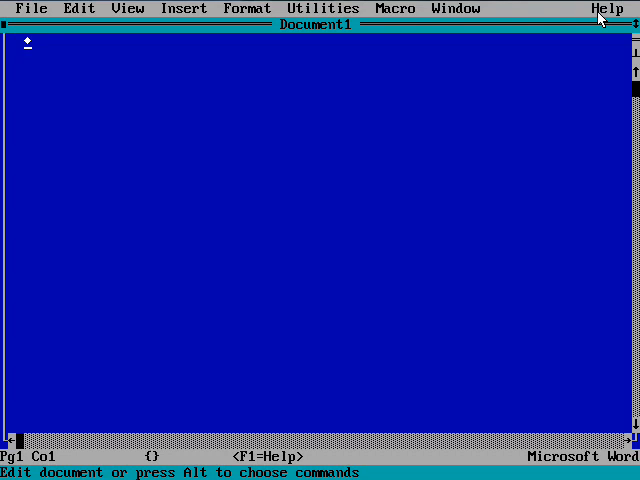
{"action": "mouse_move", "coordinate": [608, 15]}
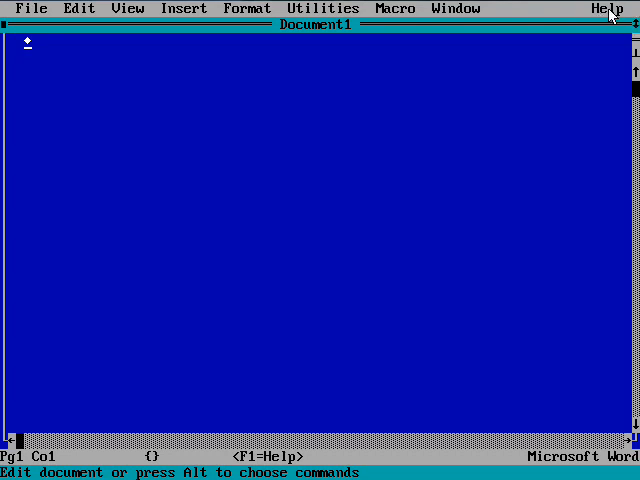
{"action": "left_click", "coordinate": [607, 9]}
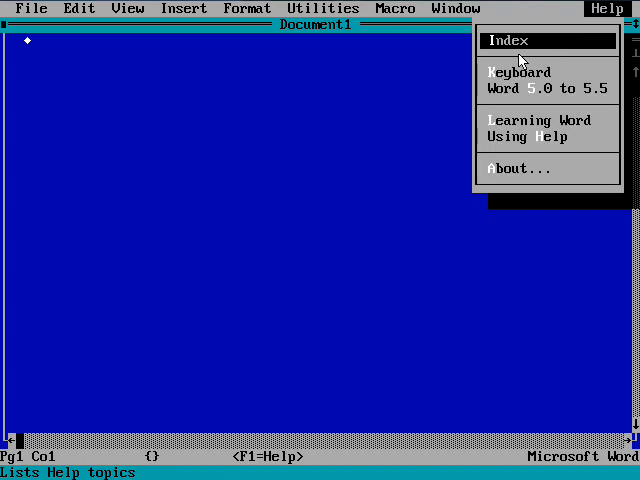
{"action": "mouse_move", "coordinate": [535, 95]}
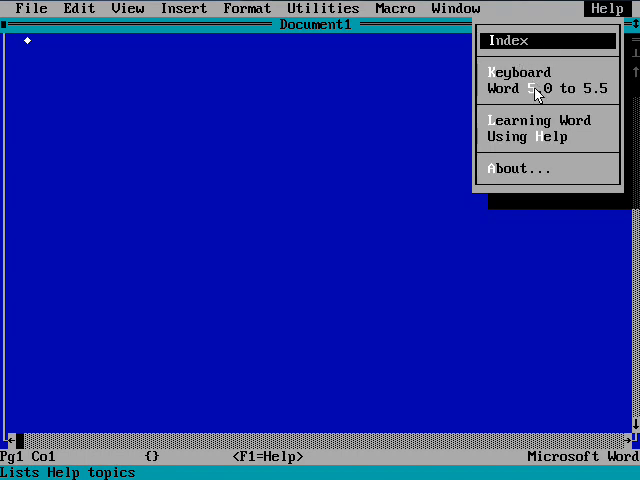
{"action": "left_click", "coordinate": [542, 88]}
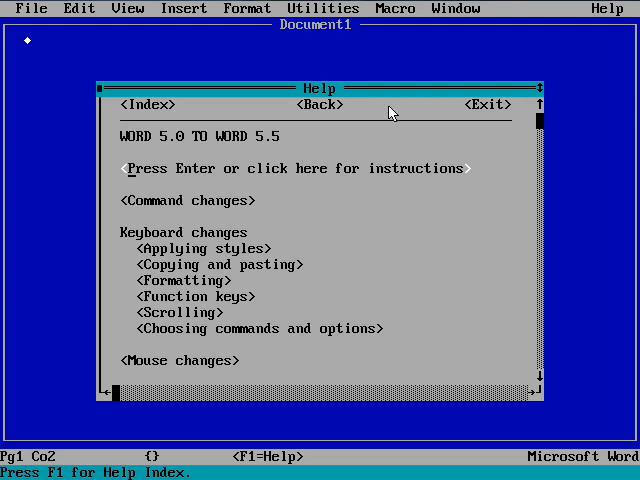
{"action": "left_click", "coordinate": [607, 8]}
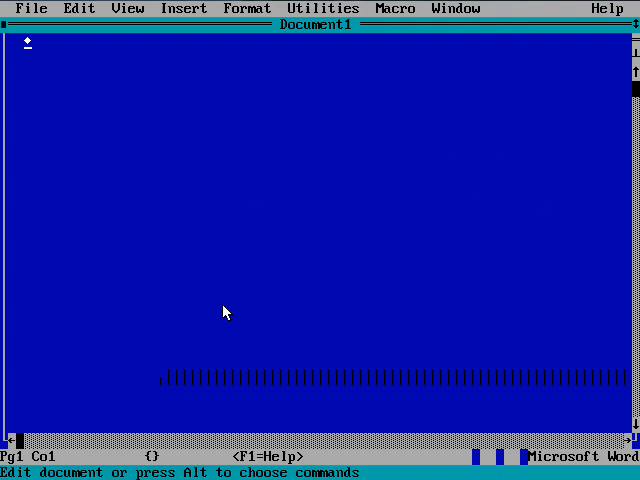
{"action": "type", "text": "df"}
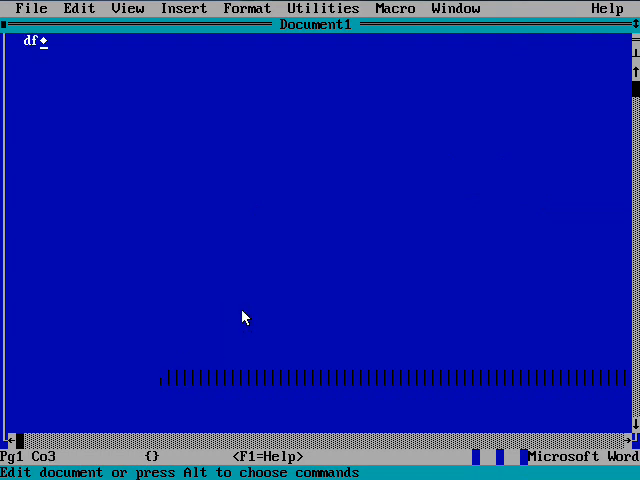
{"action": "key", "text": "BackSpace"}
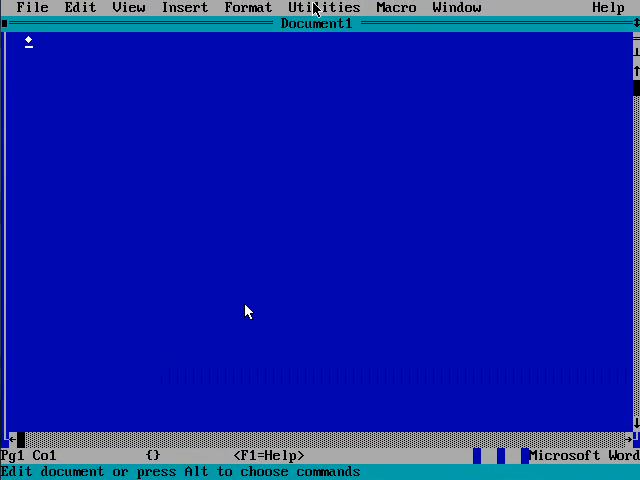
{"action": "mouse_move", "coordinate": [221, 386]}
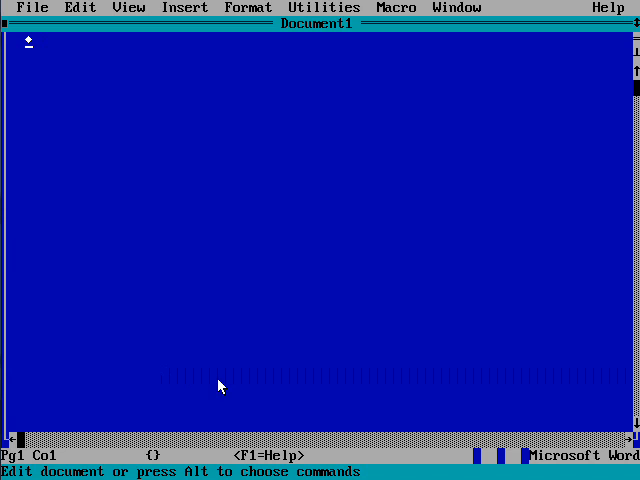
{"action": "mouse_move", "coordinate": [98, 133]}
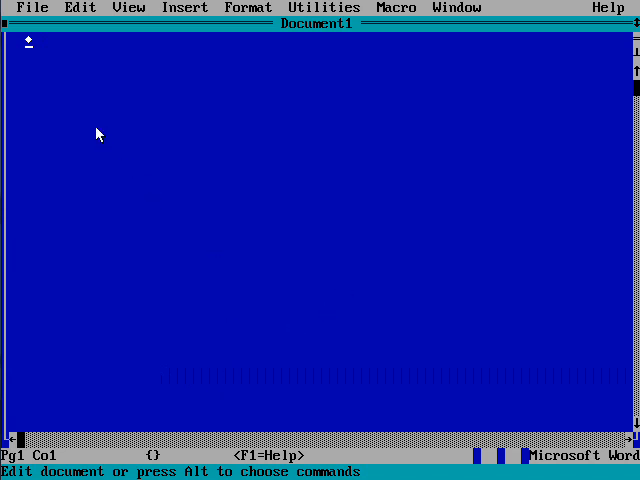
{"action": "mouse_move", "coordinate": [28, 9]}
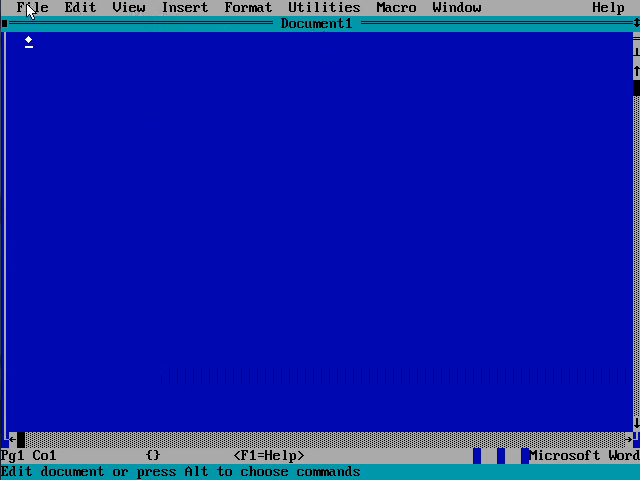
{"action": "left_click", "coordinate": [31, 8]}
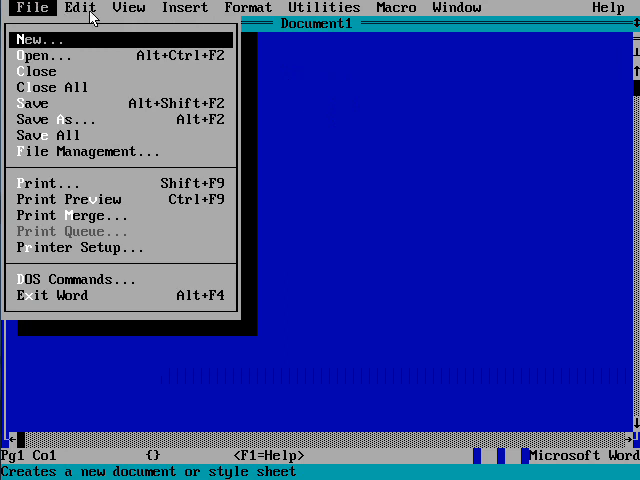
{"action": "left_click", "coordinate": [80, 8]}
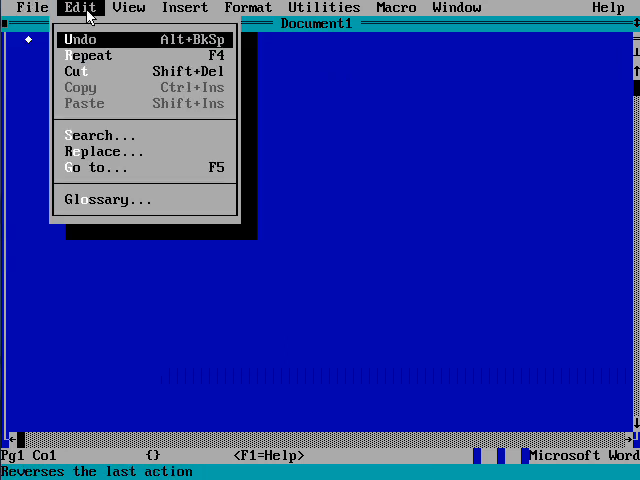
{"action": "left_click", "coordinate": [129, 7]}
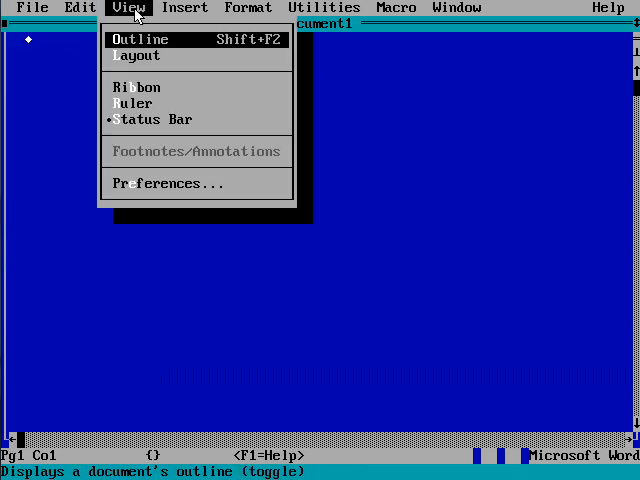
{"action": "left_click", "coordinate": [185, 8]}
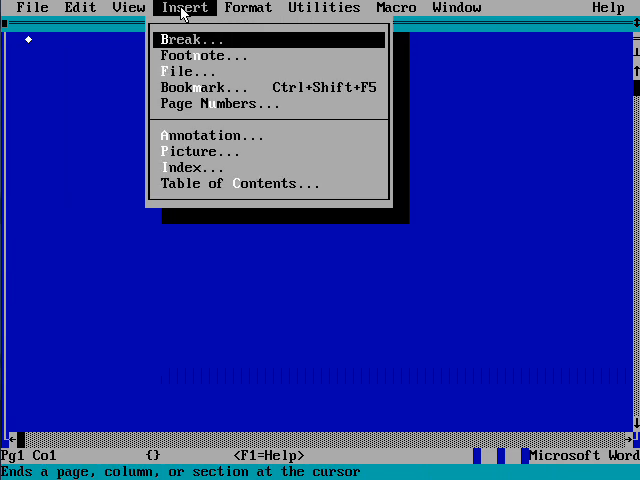
{"action": "left_click", "coordinate": [248, 7]}
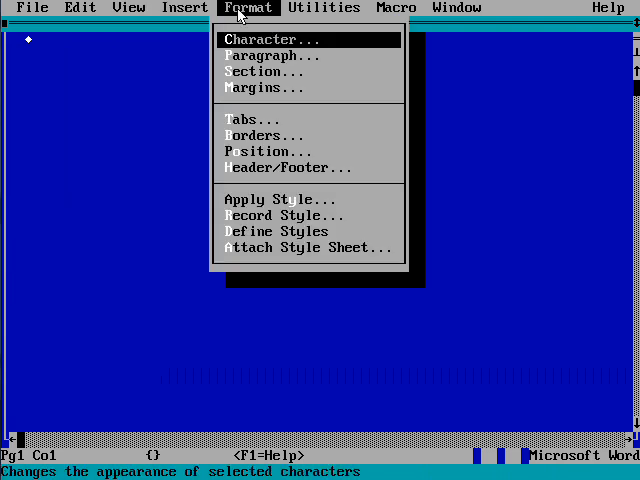
{"action": "left_click", "coordinate": [324, 8]}
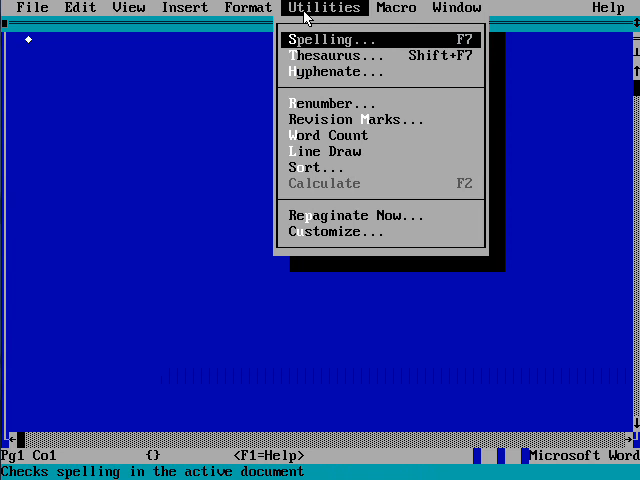
{"action": "mouse_move", "coordinate": [338, 42]}
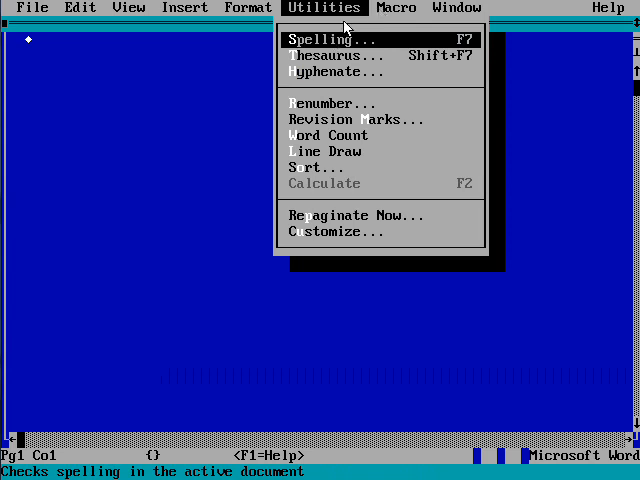
{"action": "left_click", "coordinate": [396, 8]}
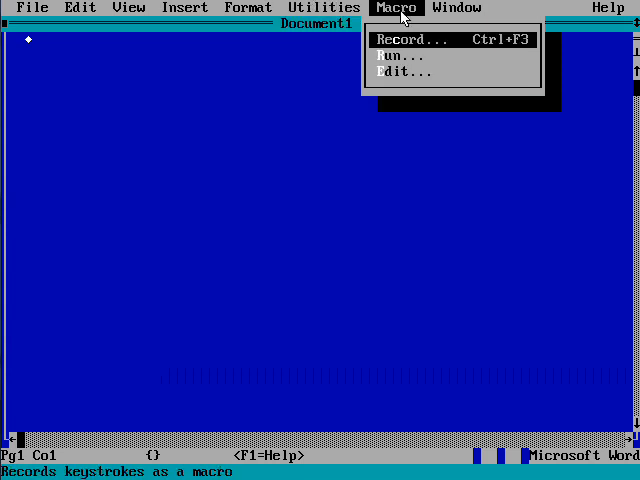
{"action": "mouse_move", "coordinate": [446, 14]}
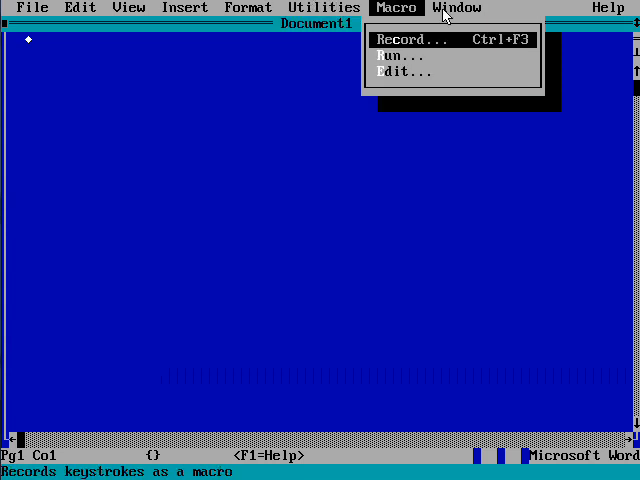
{"action": "mouse_move", "coordinate": [393, 57]}
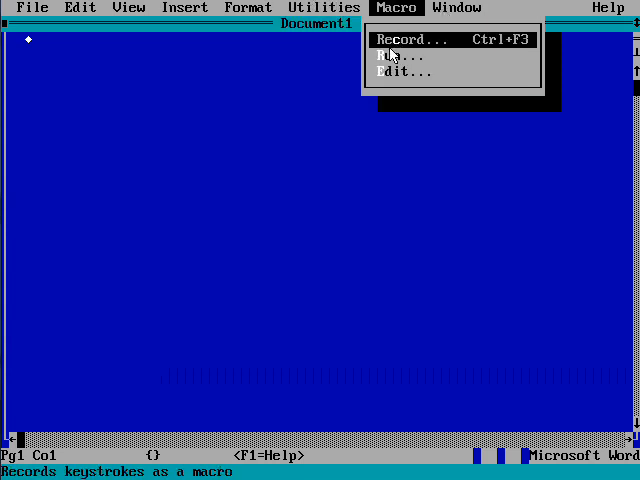
{"action": "mouse_move", "coordinate": [458, 13]}
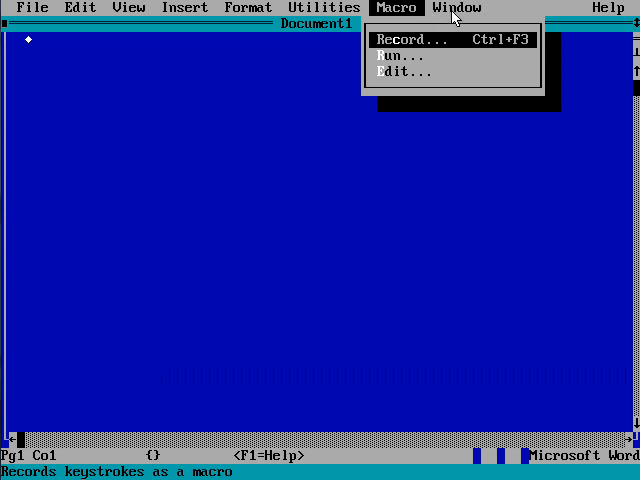
{"action": "left_click", "coordinate": [456, 8]}
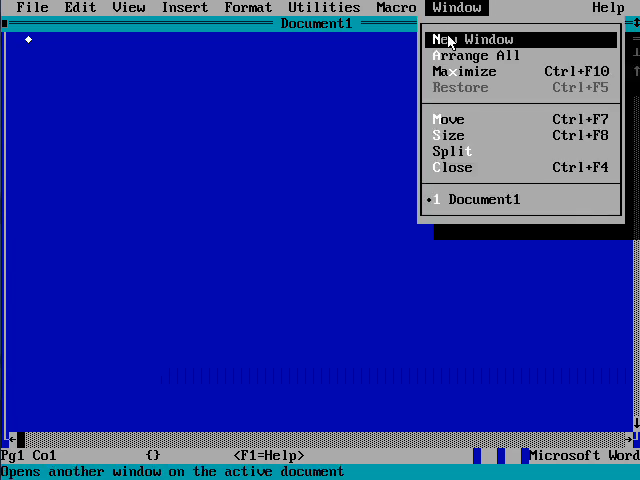
{"action": "mouse_move", "coordinate": [540, 22]}
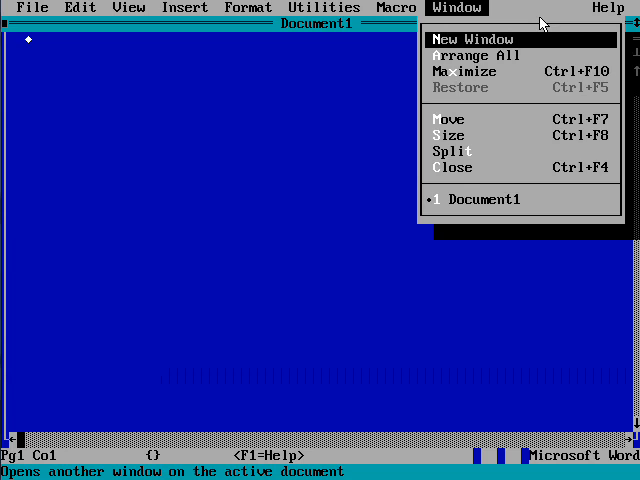
{"action": "left_click", "coordinate": [609, 8]}
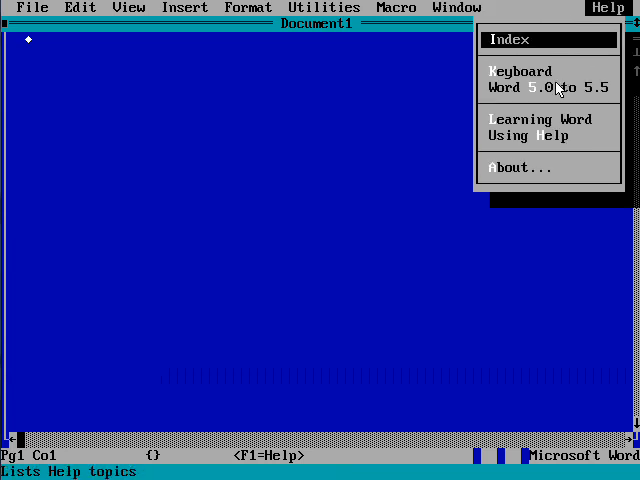
{"action": "mouse_move", "coordinate": [133, 373]}
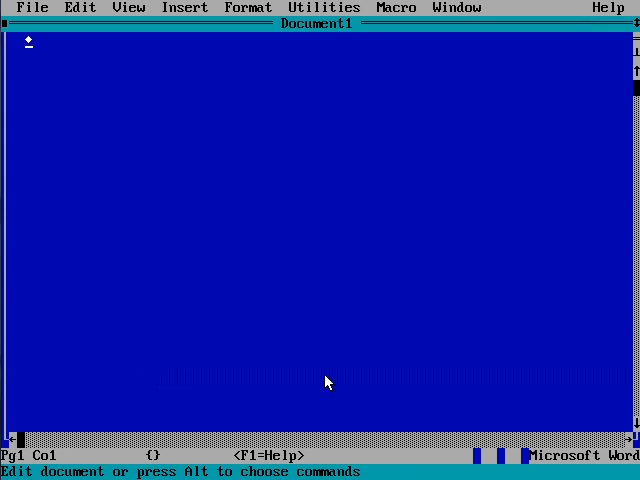
{"action": "mouse_move", "coordinate": [324, 317]}
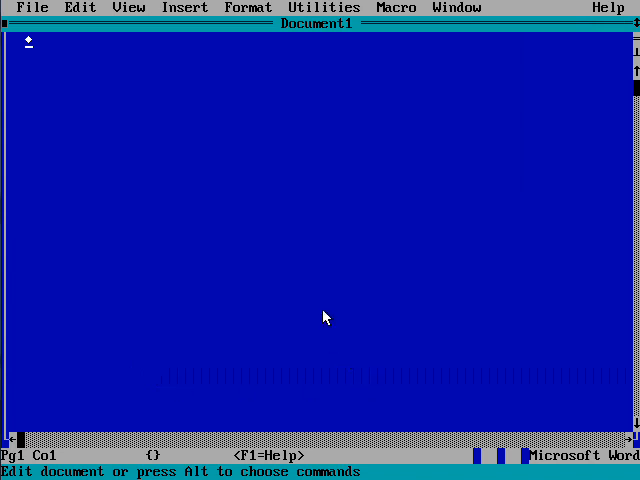
{"action": "mouse_move", "coordinate": [268, 118]}
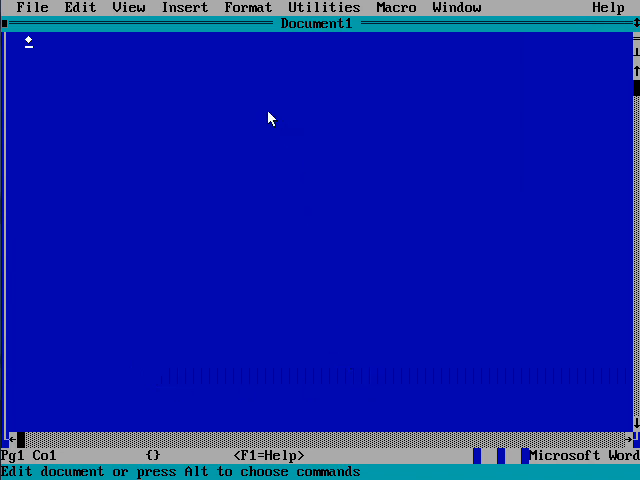
{"action": "mouse_move", "coordinate": [238, 172]}
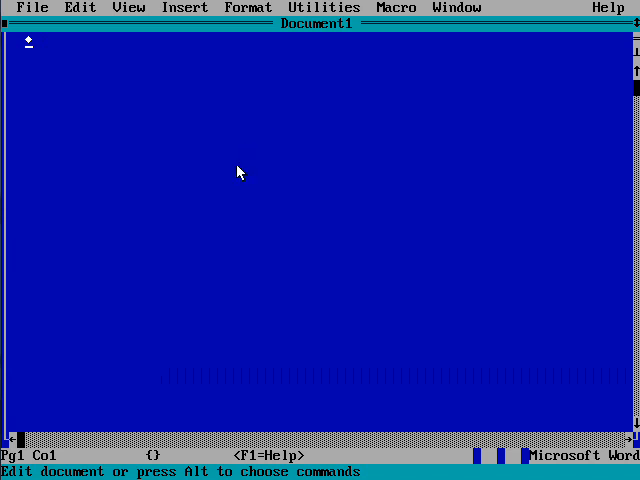
- Type the 'Hello YouTube!' greeting from Billy Coore and 'How's it going?' as paragraphs
{"action": "type", "text": "He"}
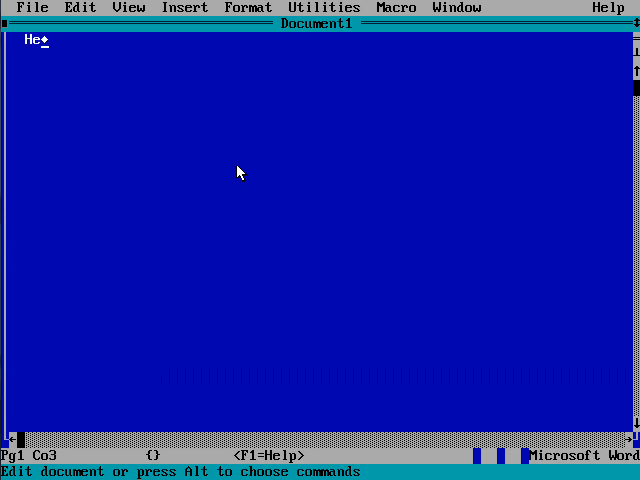
{"action": "type", "text": "llo YouT"}
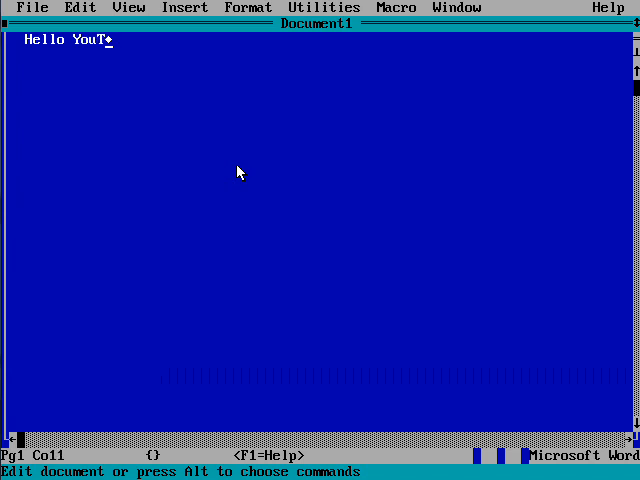
{"action": "type", "text": "ube!!!!!"}
{"action": "left_click", "coordinate": [328, 72]}
{"action": "type", "text": "Th"}
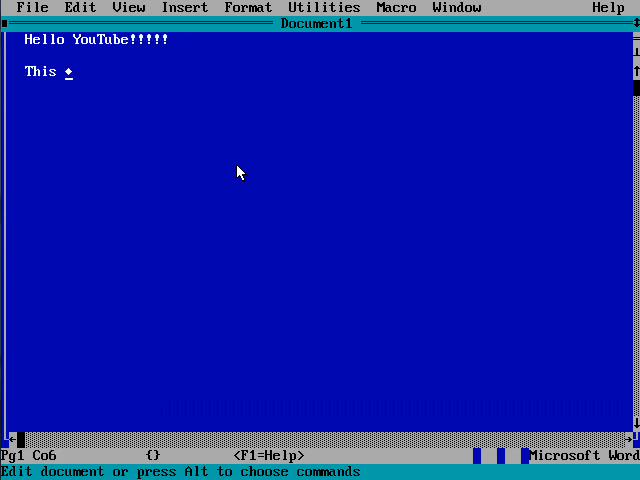
{"action": "type", "text": "is Billy Coore fr"}
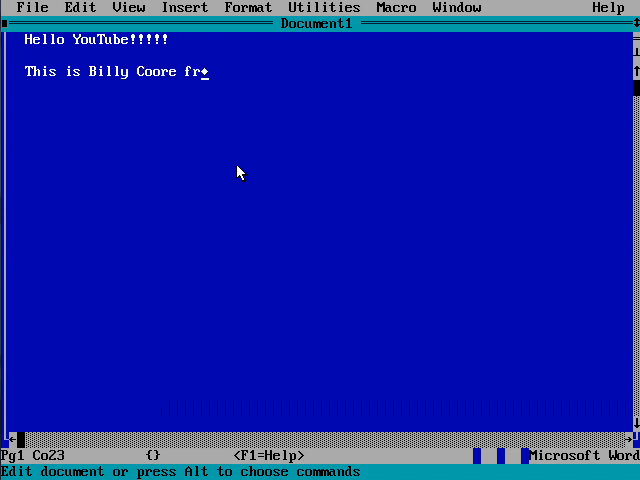
{"action": "type", "text": "om Home of Caro"}
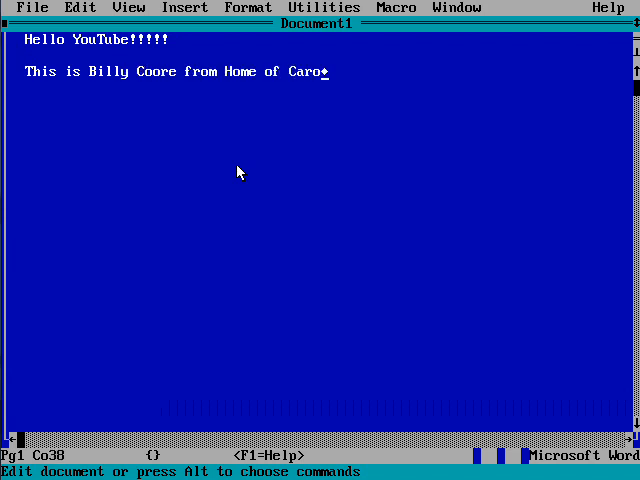
{"action": "type", "text": "lina Circle Mall"}
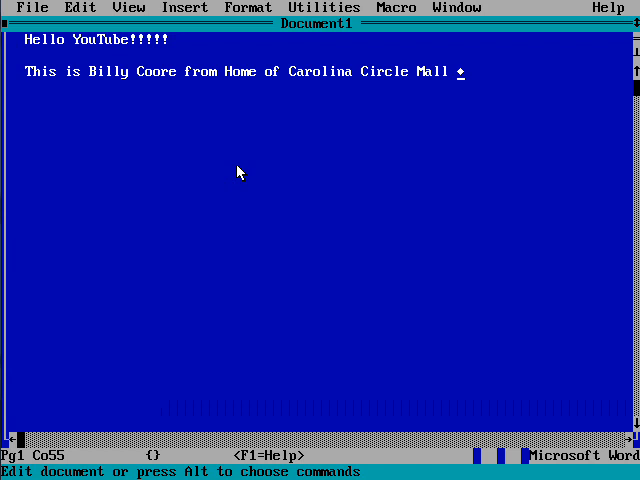
{"action": "type", "text": ".com!"}
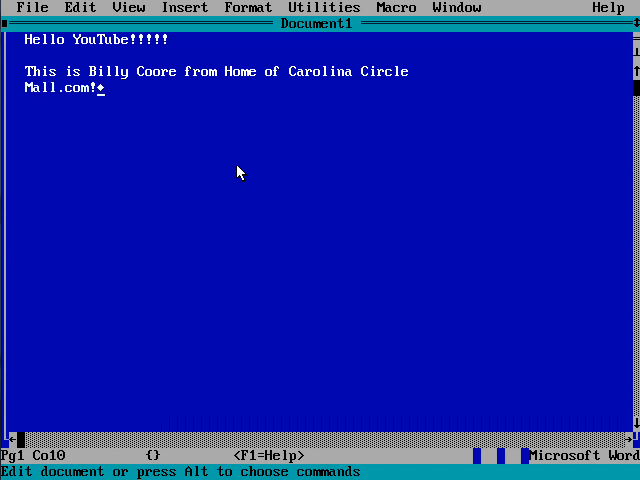
{"action": "key", "text": "Return"}
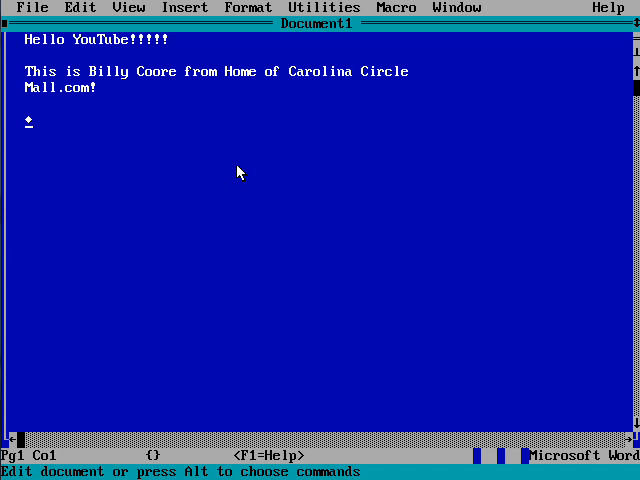
{"action": "type", "text": "How's i"}
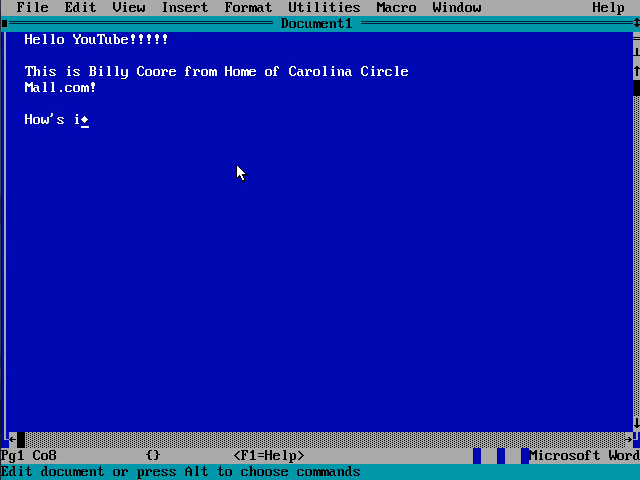
{"action": "type", "text": "t going?"}
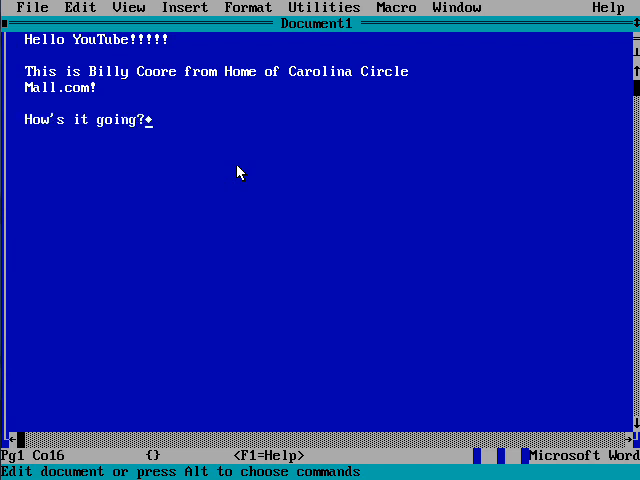
{"action": "key", "text": "Return"}
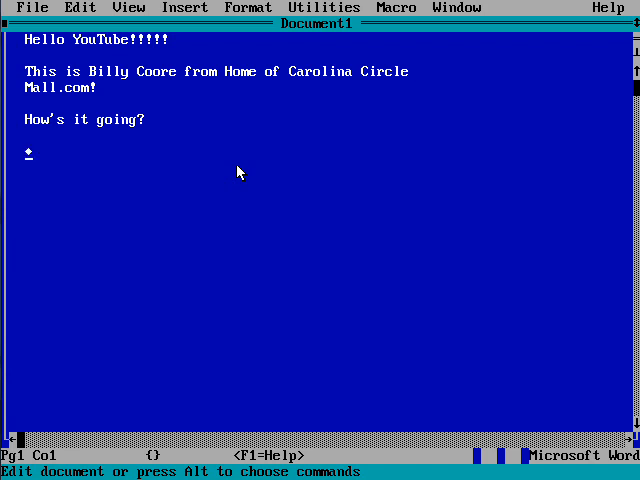
- Type the paragraph about using Word 5.5, released when he was under a year old
{"action": "type", "text": "I'm using W"}
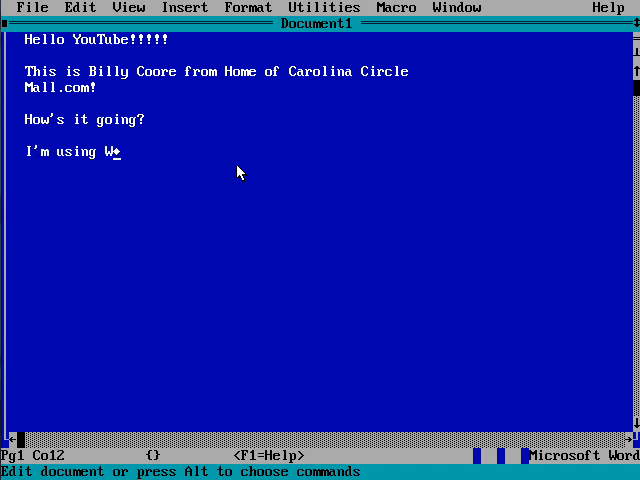
{"action": "type", "text": "ord 5.1"}
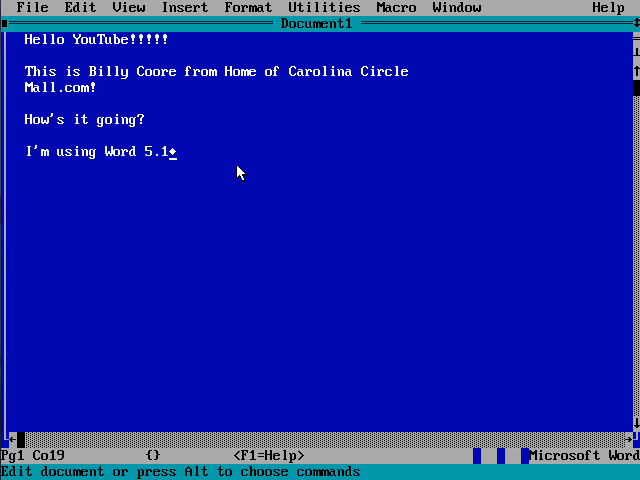
{"action": "type", "text": "5!"}
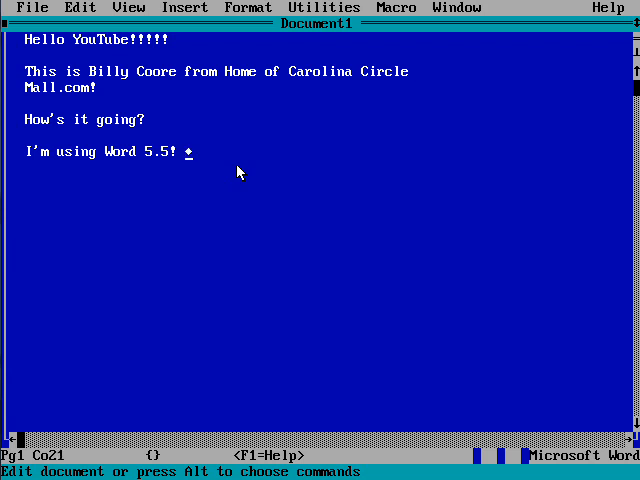
{"action": "type", "text": "I was"}
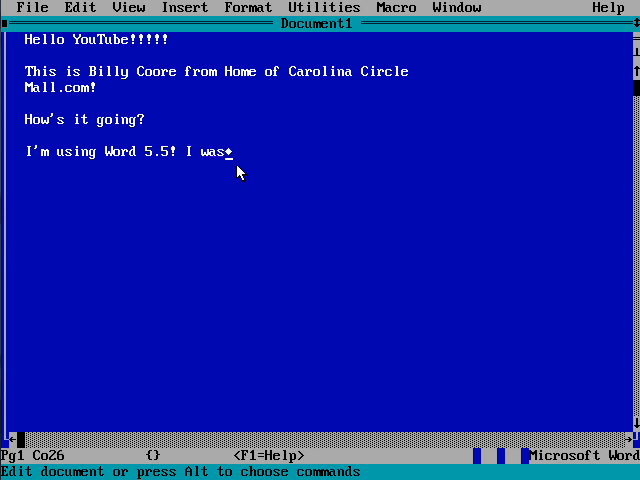
{"action": "type", "text": "less than a year o"}
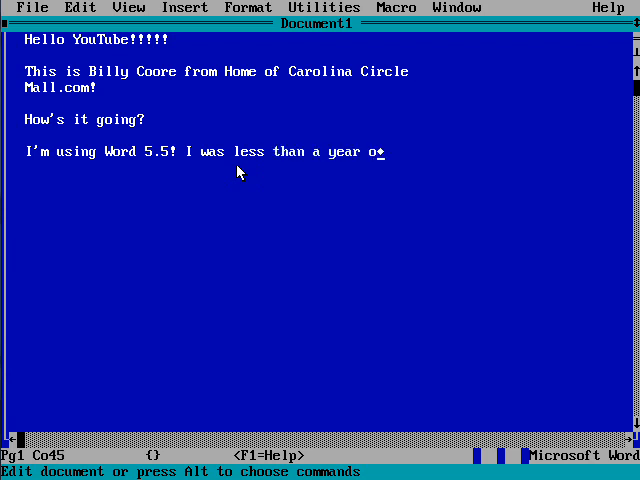
{"action": "type", "text": "ld when this wa"}
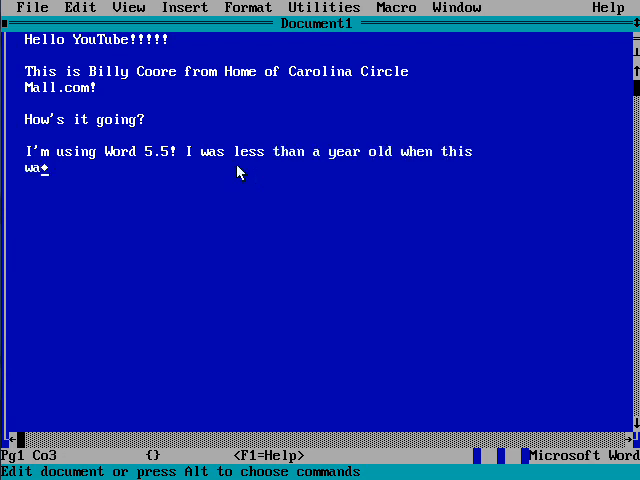
{"action": "type", "text": "s released in 1990."}
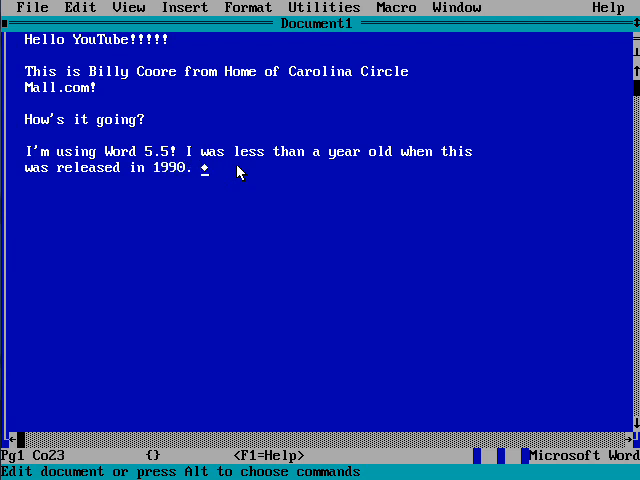
{"action": "type", "text": "Tech"}
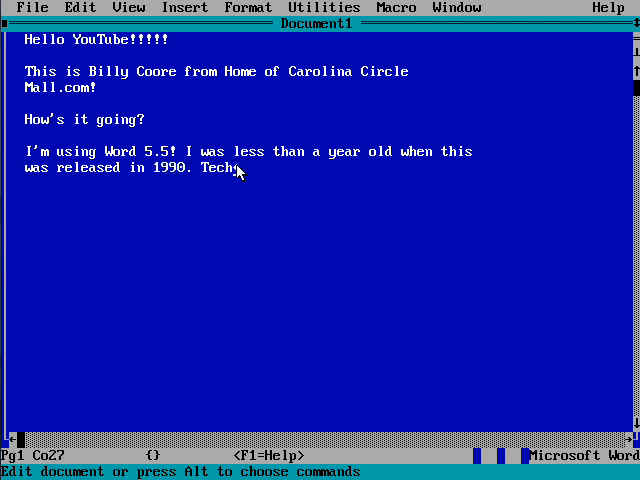
{"action": "type", "text": "nically"}
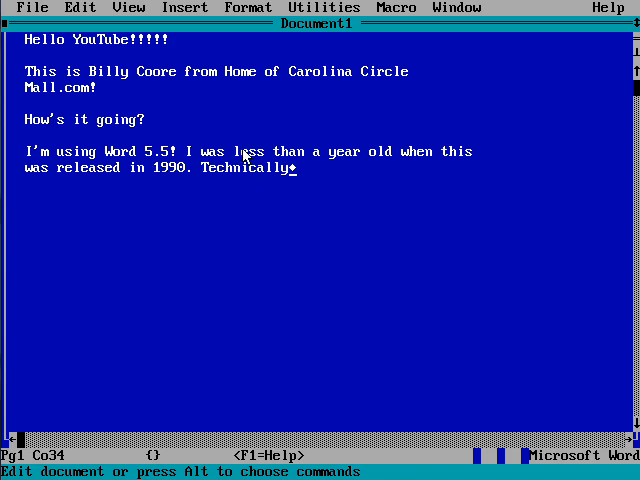
{"action": "type", "text": ", sin"}
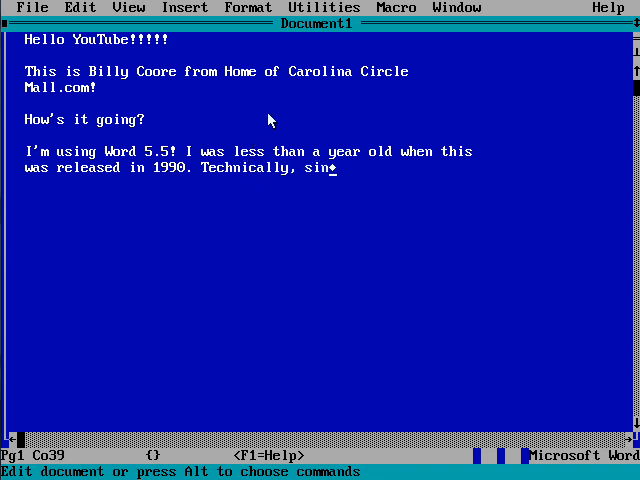
{"action": "type", "text": "e I'm"}
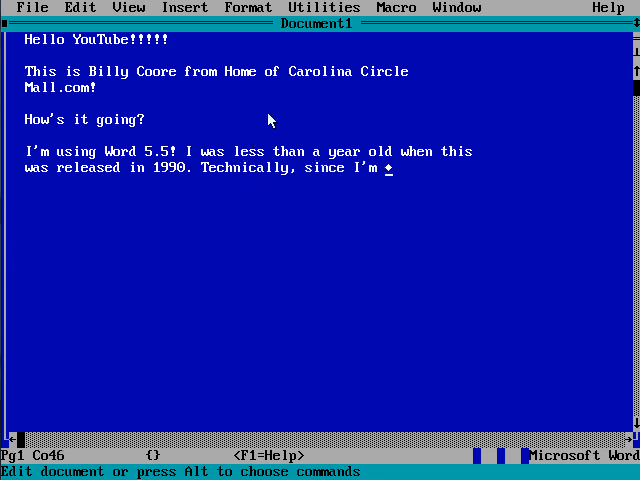
{"action": "type", "text": "less than a yeae"}
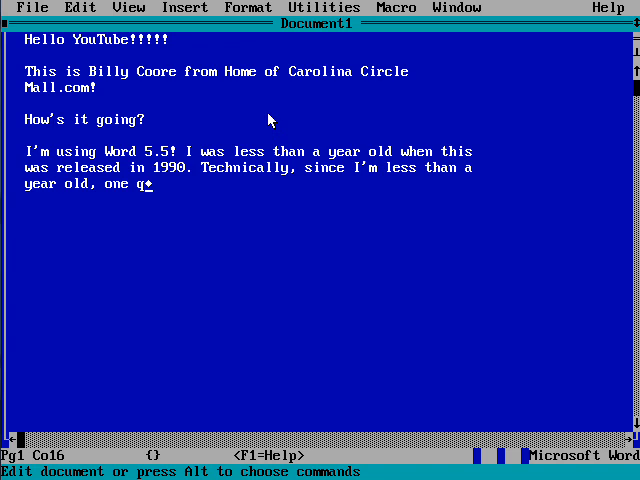
{"action": "type", "text": "uestion. Why"}
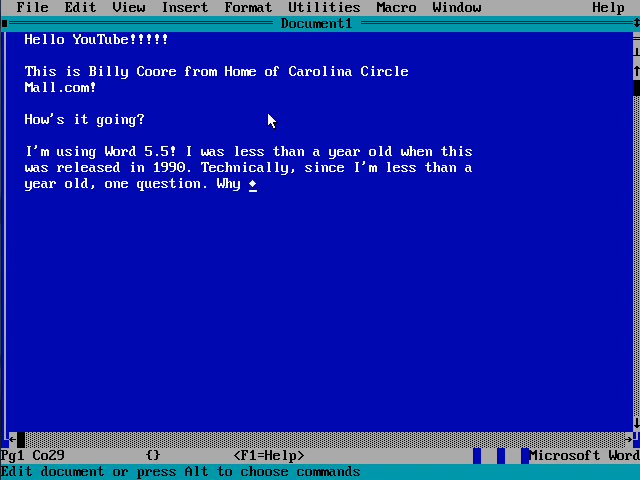
{"action": "type", "text": "How the"}
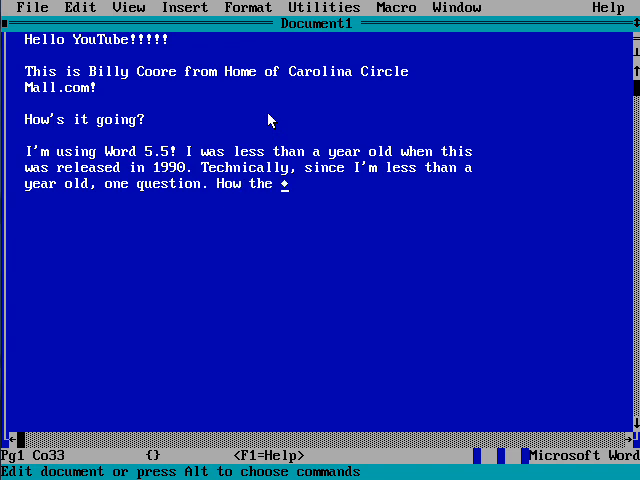
{"action": "type", "text": "heck can a one"}
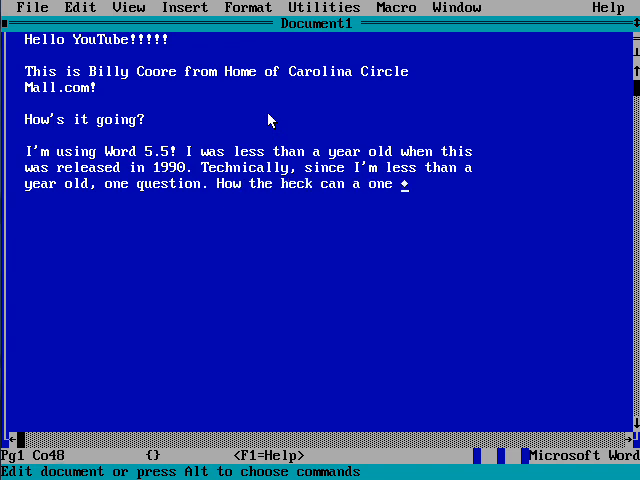
{"action": "type", "text": "year old type"}
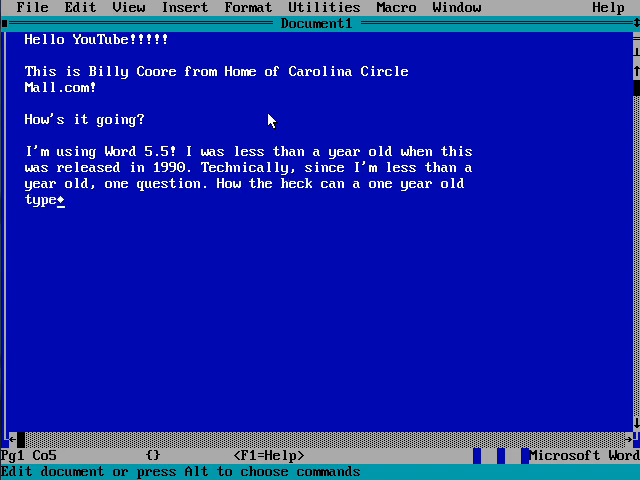
{"action": "type", "text": "on a computer?"}
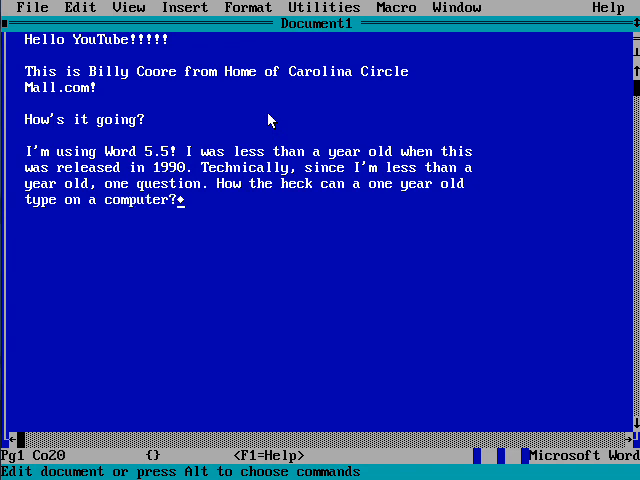
{"action": "type", "text": "!"}
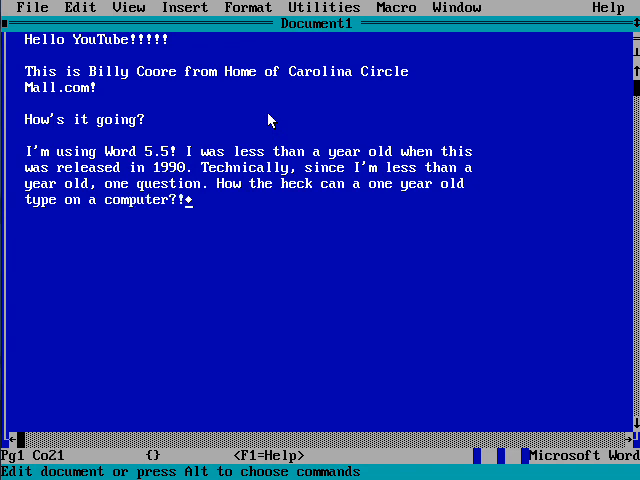
{"action": "key", "text": "Return"}
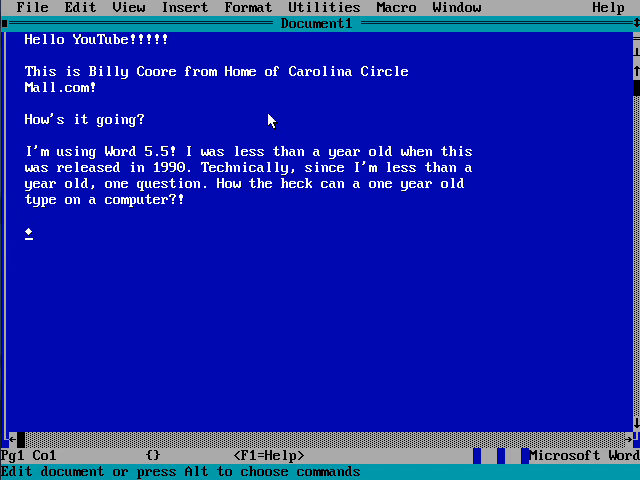
- Type the closing line 'Well, let's take a look at some more of Word 5.5.'
{"action": "type", "text": "Well, l"}
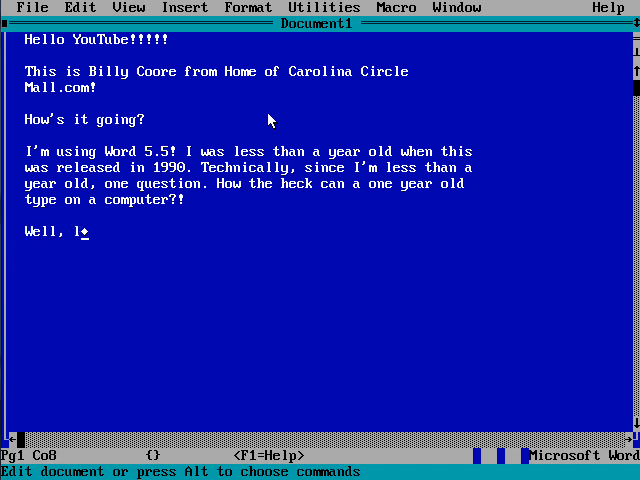
{"action": "type", "text": "et's take a look"}
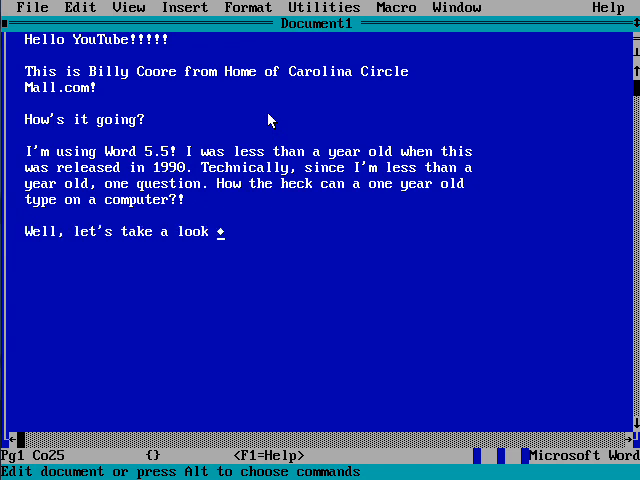
{"action": "type", "text": "at some more of Word 5."}
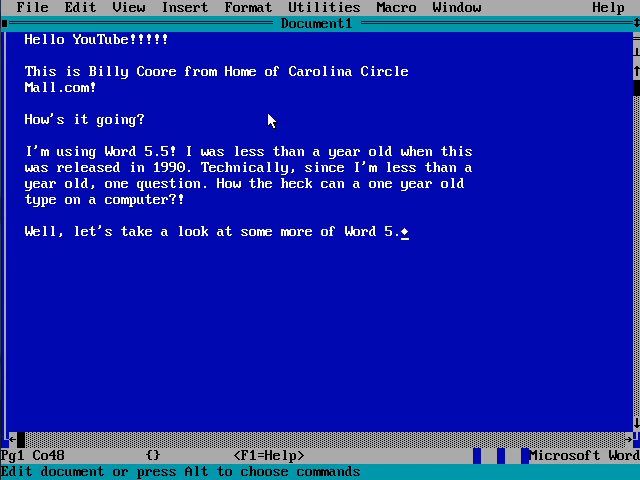
{"action": "type", "text": "5."}
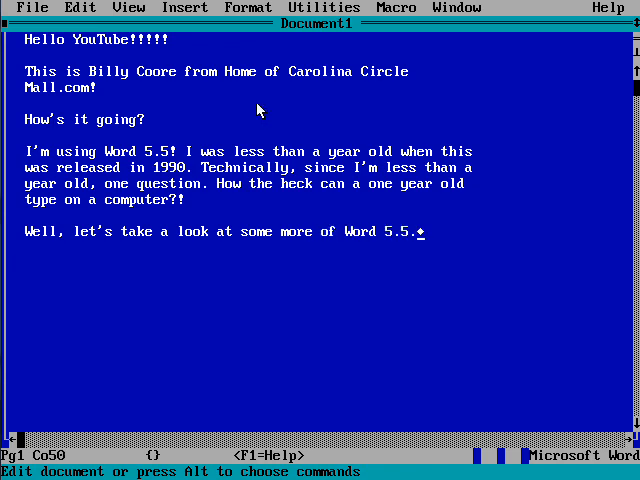
{"action": "mouse_move", "coordinate": [481, 242]}
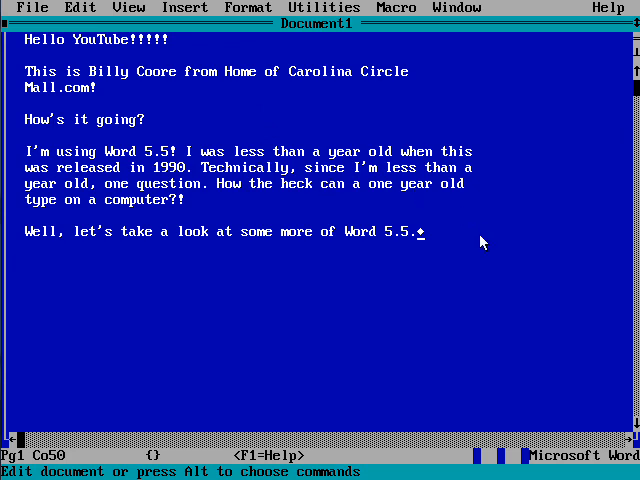
{"action": "mouse_move", "coordinate": [499, 245]}
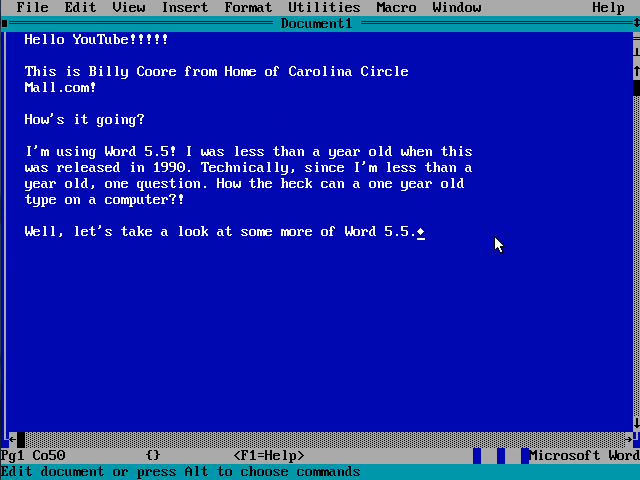
{"action": "key", "text": "ctrl+a"}
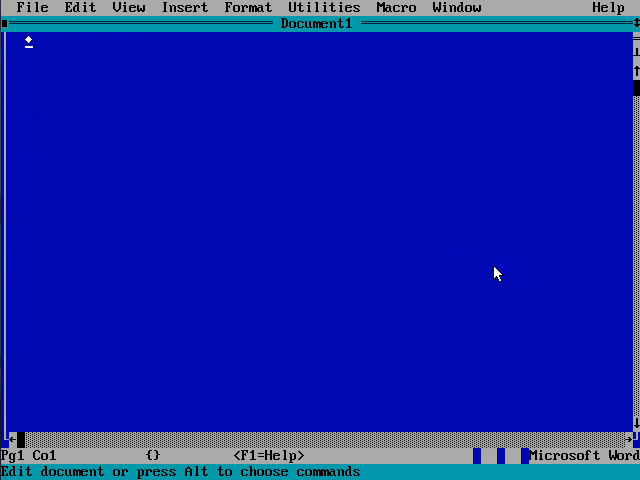
- Clear the document and type the misspelled word 'Teh' on the first line
{"action": "type", "text": "Wh"}
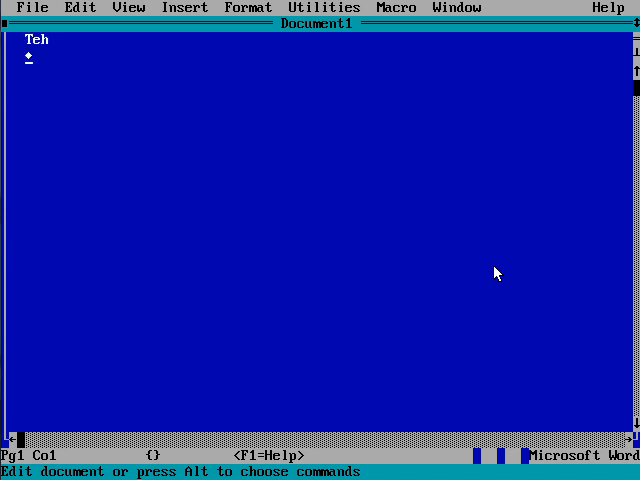
{"action": "mouse_move", "coordinate": [281, 39]}
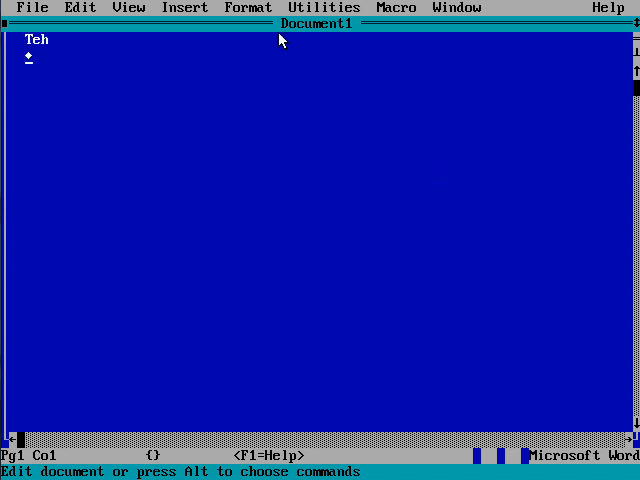
- Run Utilities > Spelling on the document containing 'Teh'
{"action": "left_click", "coordinate": [323, 7]}
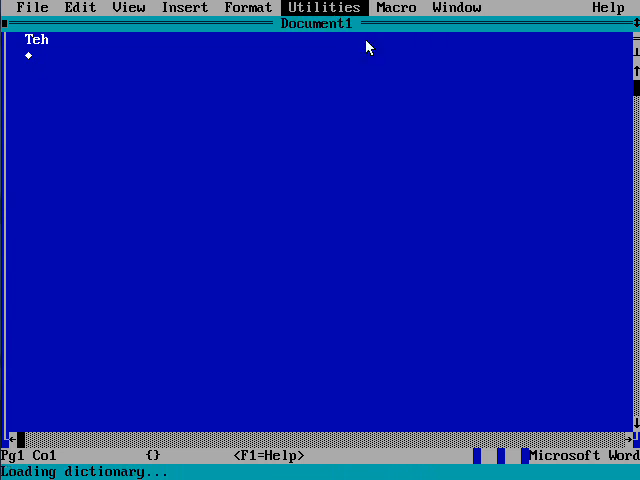
- Browse the spelling suggestions for 'Teh' and replace it with 'The'
{"action": "left_click", "coordinate": [323, 7]}
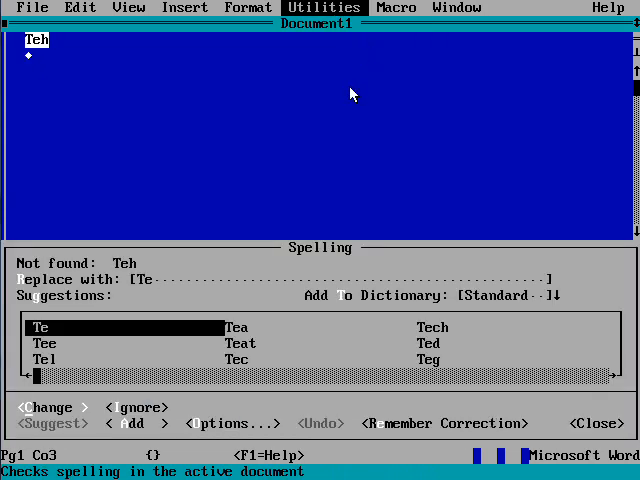
{"action": "mouse_move", "coordinate": [184, 345]}
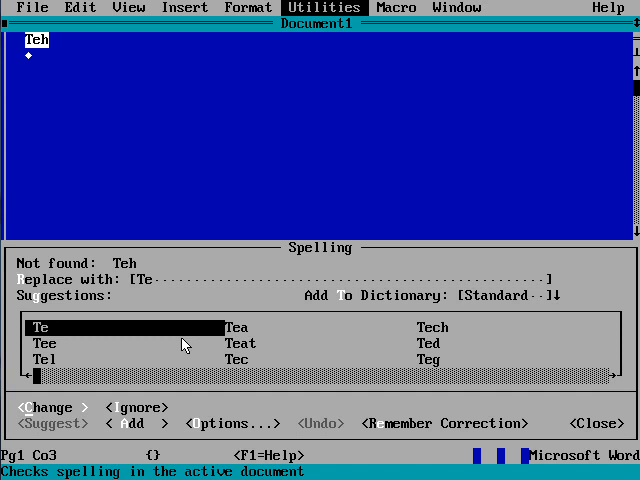
{"action": "mouse_move", "coordinate": [118, 359]}
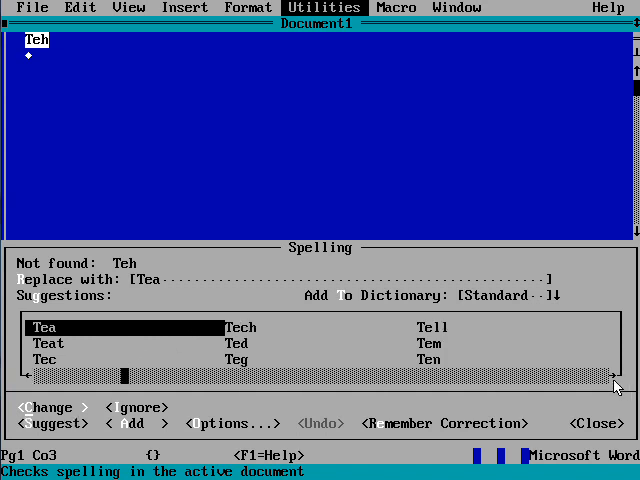
{"action": "left_click", "coordinate": [618, 375]}
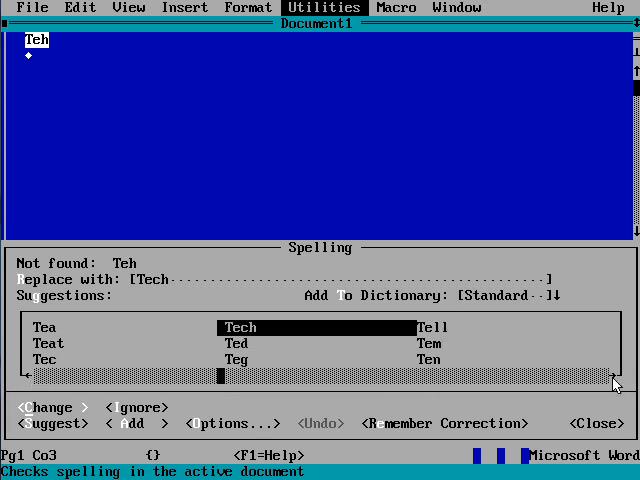
{"action": "scroll", "scroll_direction": "right", "scroll_amount": 3}
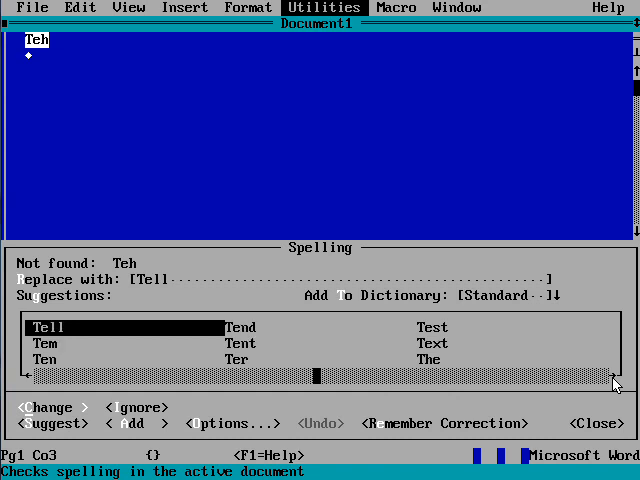
{"action": "mouse_move", "coordinate": [435, 370]}
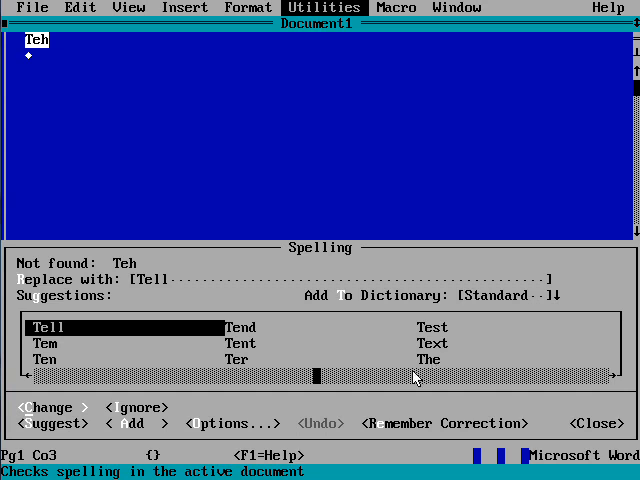
{"action": "mouse_move", "coordinate": [435, 370]}
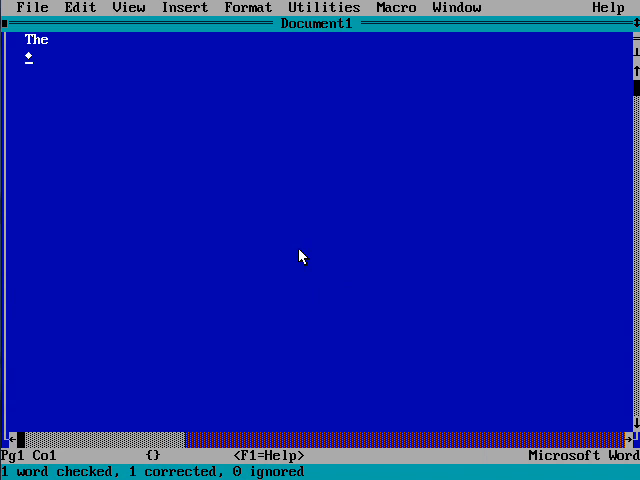
{"action": "mouse_move", "coordinate": [288, 186]}
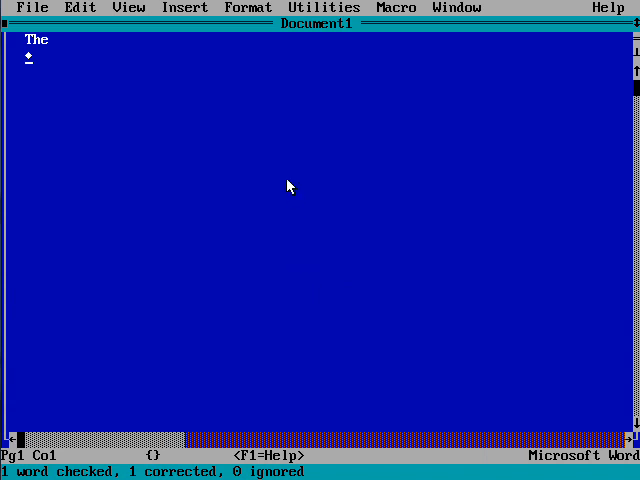
{"action": "mouse_move", "coordinate": [172, 52]}
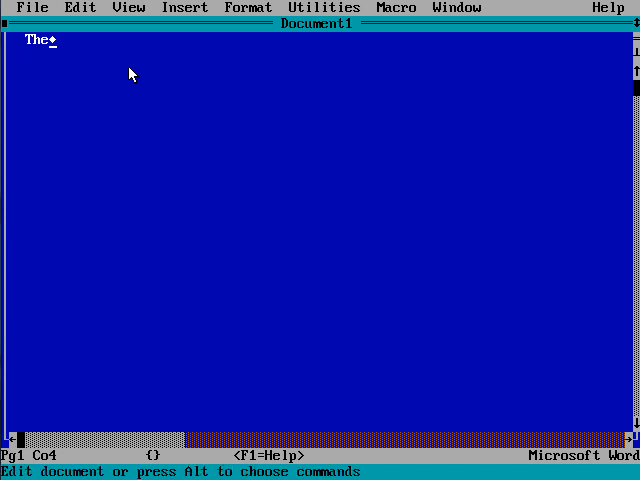
- Replace 'The' with the heading 'Carolina Circle Mall:' and '1976-2002' on the next line
{"action": "key", "text": "BackSpace"}
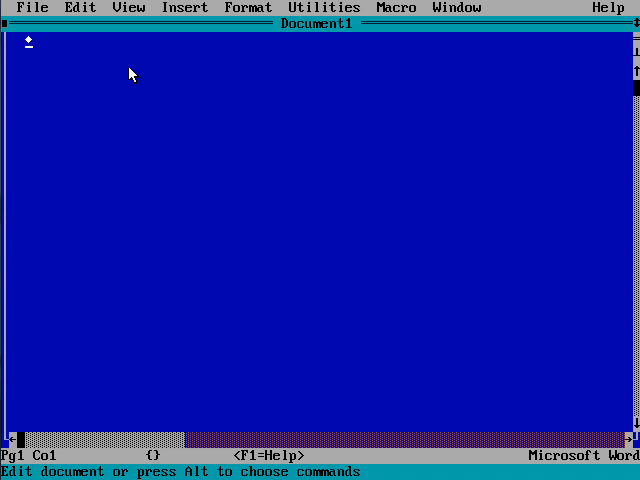
{"action": "type", "text": "Car"}
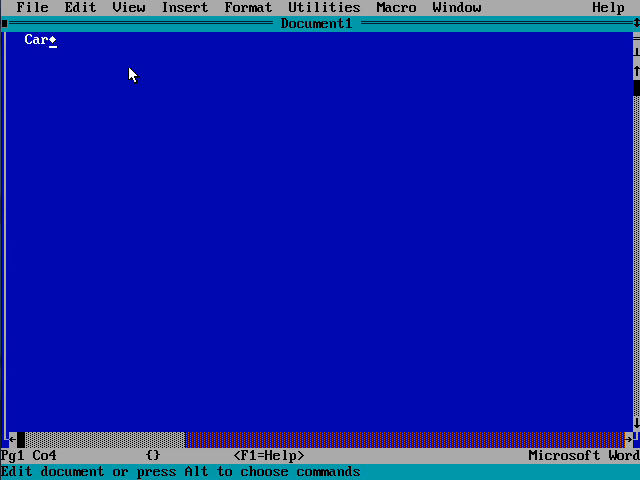
{"action": "type", "text": "olina Circle Mal"}
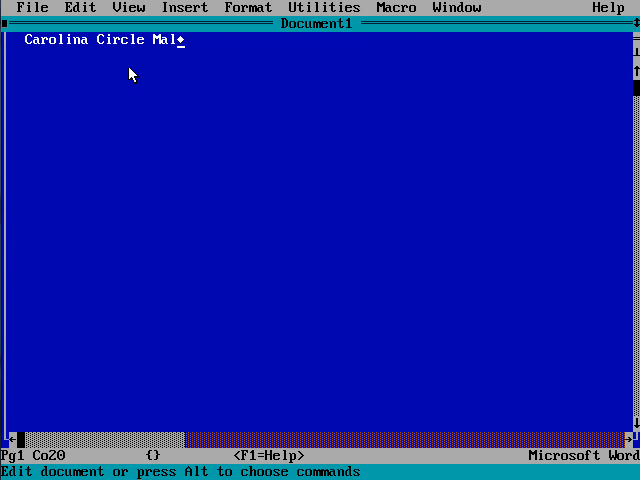
{"action": "type", "text": "l:"}
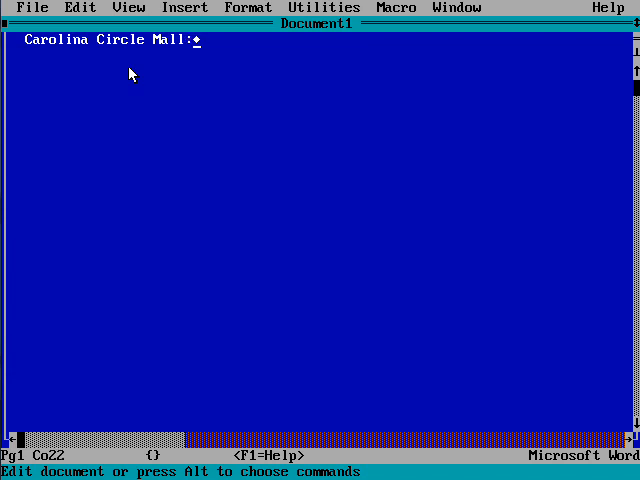
{"action": "type", "text": "1976-2002"}
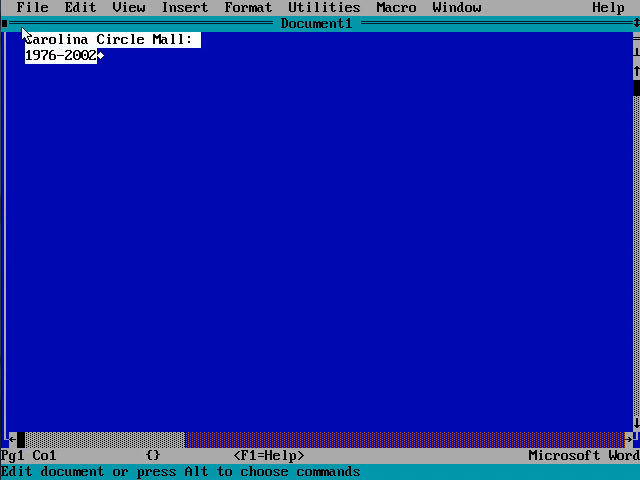
{"action": "left_click", "coordinate": [80, 8]}
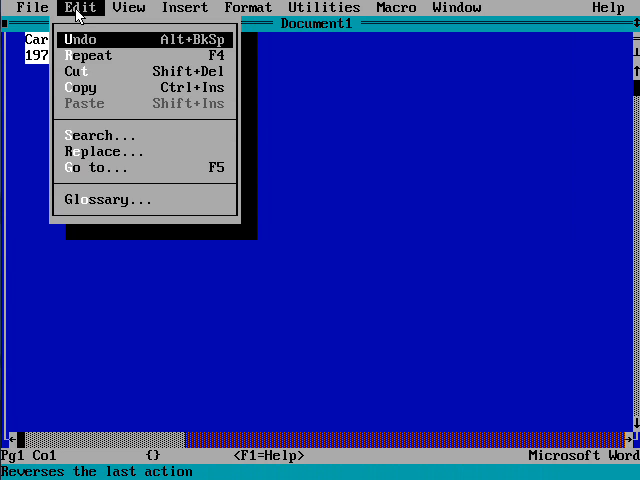
{"action": "mouse_move", "coordinate": [130, 13]}
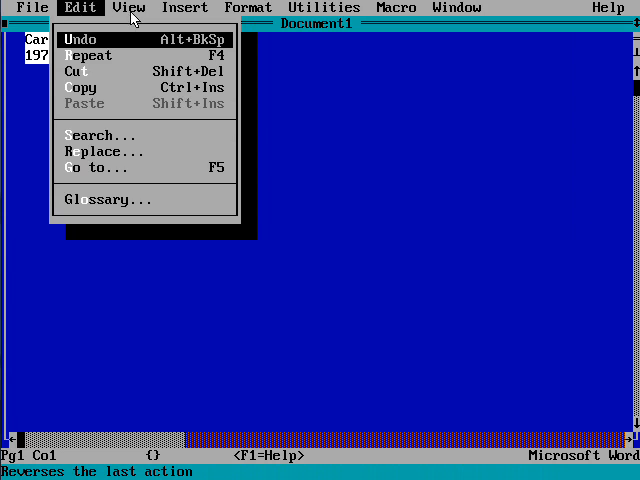
{"action": "left_click", "coordinate": [128, 7]}
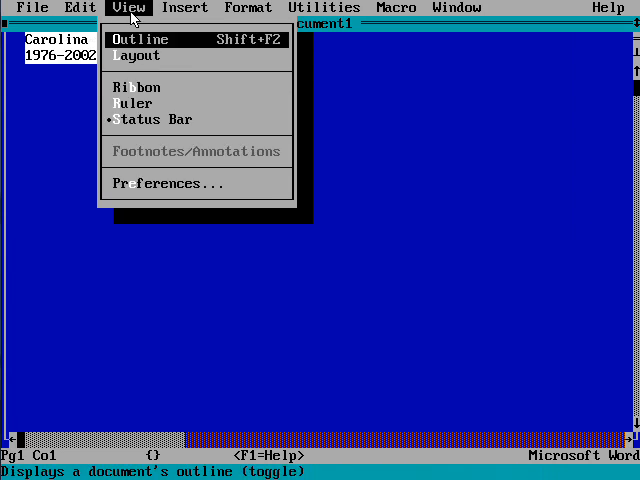
{"action": "left_click", "coordinate": [185, 8]}
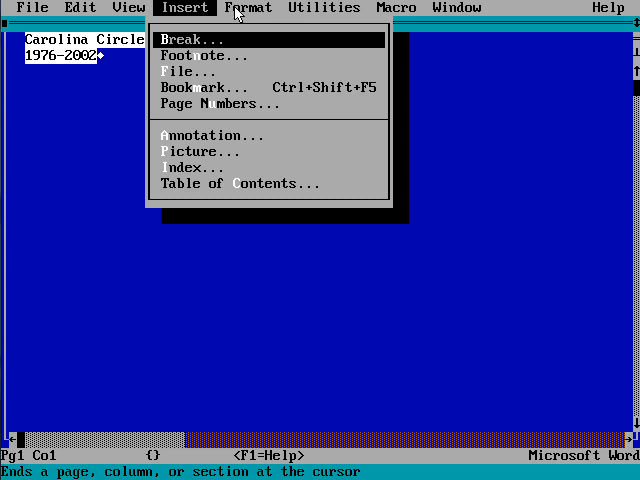
{"action": "left_click", "coordinate": [248, 8]}
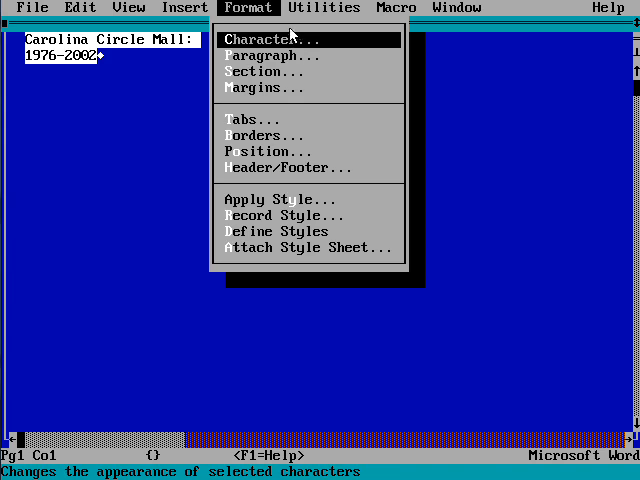
{"action": "left_click", "coordinate": [324, 8]}
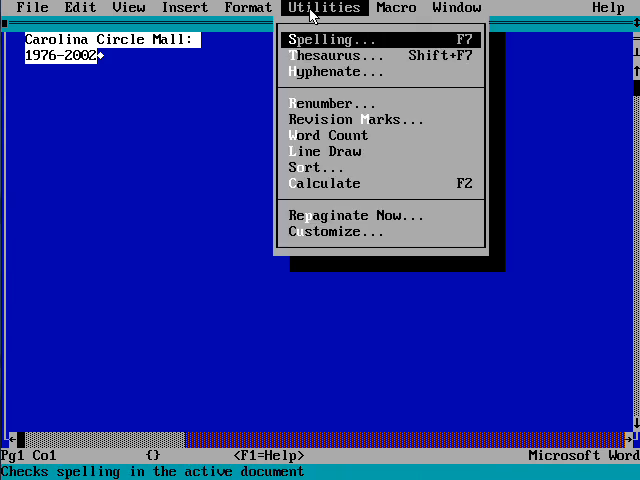
{"action": "left_click", "coordinate": [395, 8]}
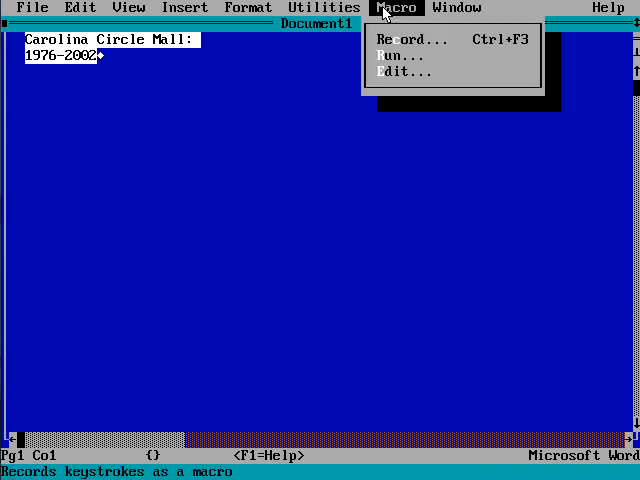
{"action": "left_click", "coordinate": [456, 8]}
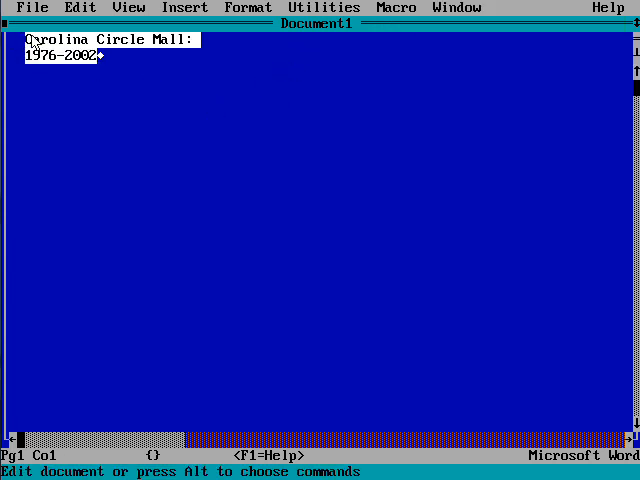
{"action": "left_click", "coordinate": [78, 57]}
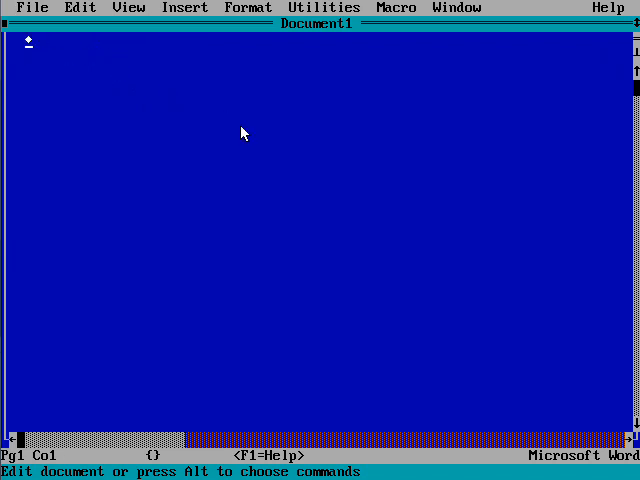
{"action": "mouse_move", "coordinate": [275, 175]}
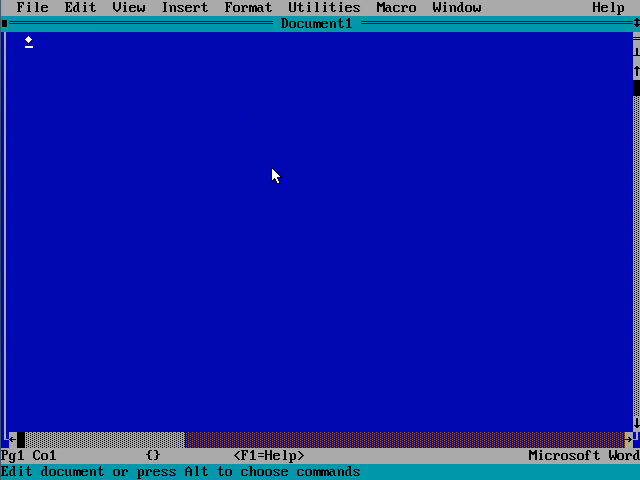
{"action": "mouse_move", "coordinate": [92, 95]}
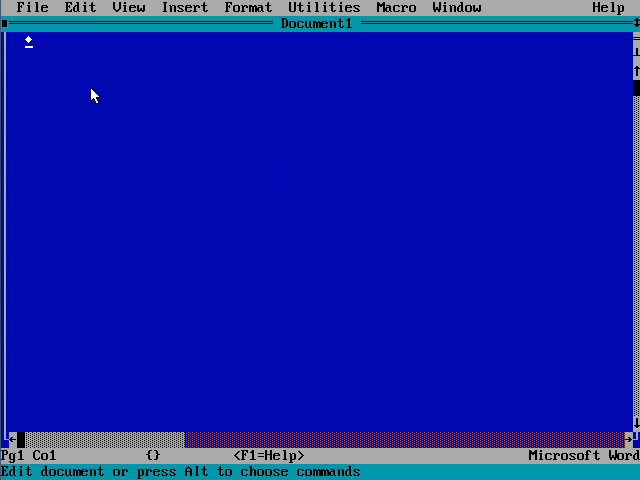
{"action": "mouse_move", "coordinate": [221, 84]}
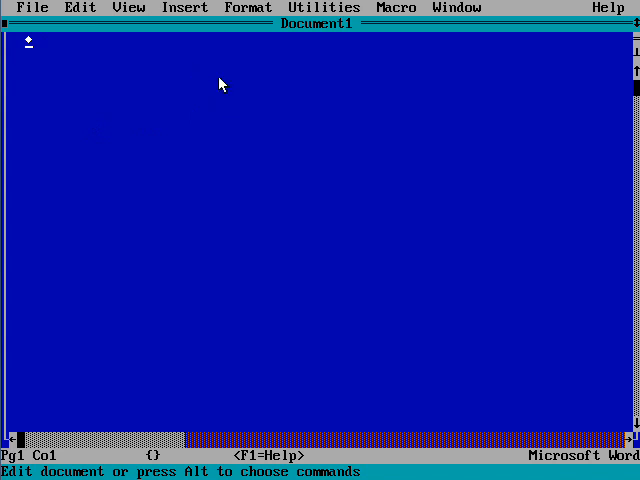
{"action": "mouse_move", "coordinate": [255, 95]}
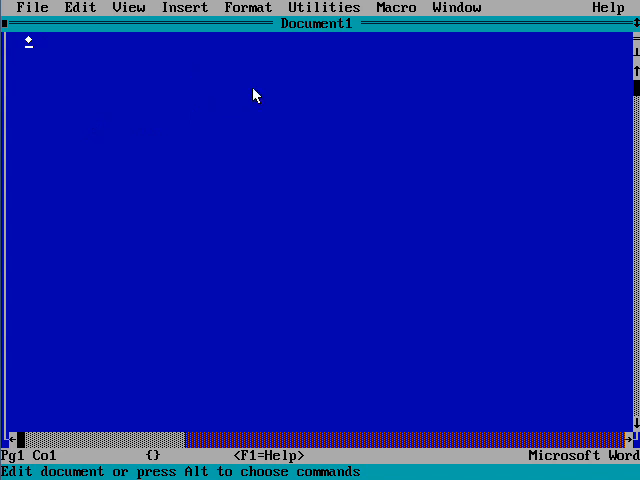
{"action": "mouse_move", "coordinate": [75, 18]}
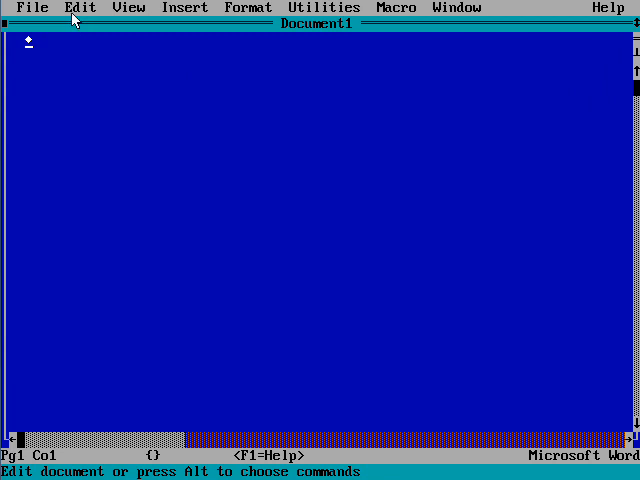
{"action": "left_click", "coordinate": [129, 8]}
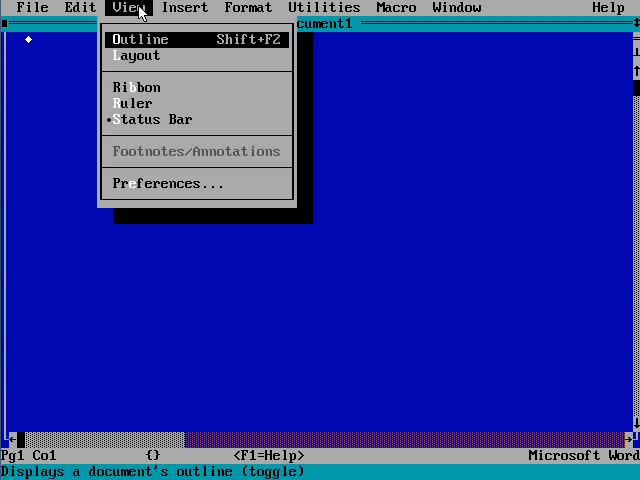
{"action": "left_click", "coordinate": [248, 8]}
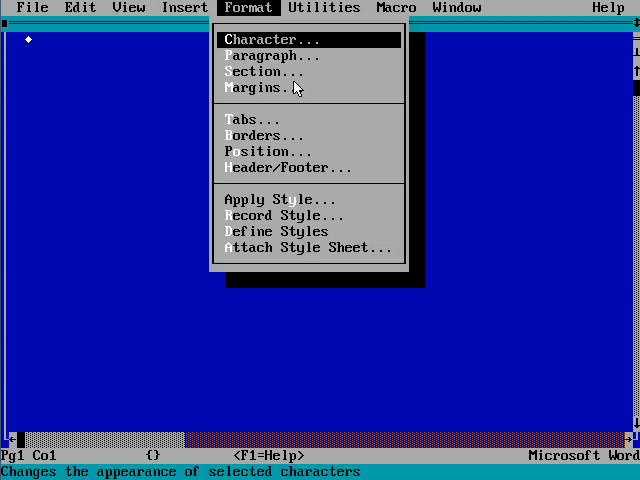
{"action": "mouse_move", "coordinate": [294, 76]}
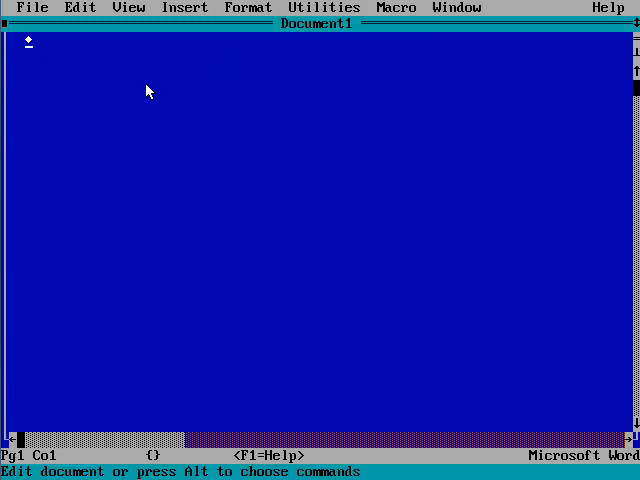
- Type that the mall opened August 4, 1976 in Greensboro, North Carolina
{"action": "type", "text": "Caro"}
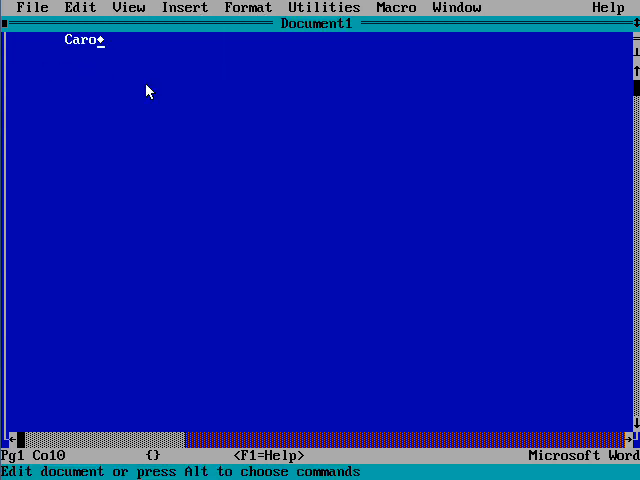
{"action": "type", "text": "lina Circle Mall op"}
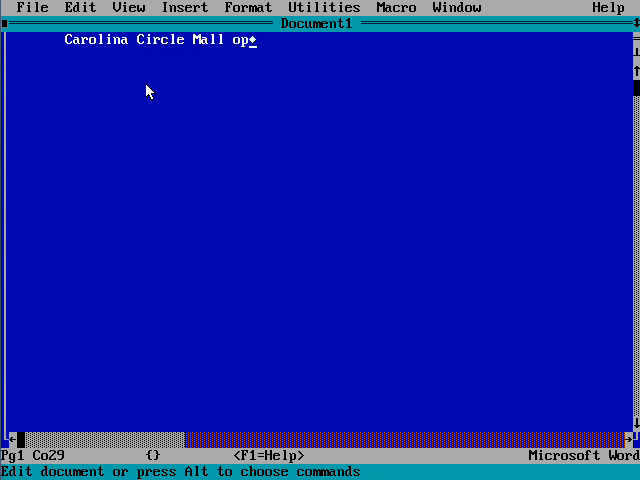
{"action": "type", "text": "ened in 197"}
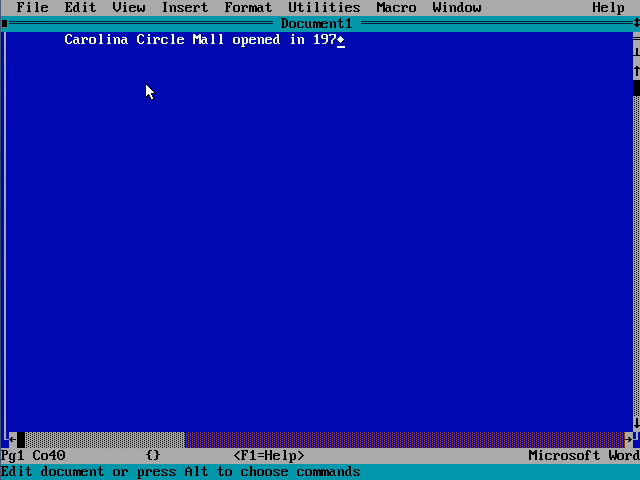
{"action": "key", "text": "BackSpace"}
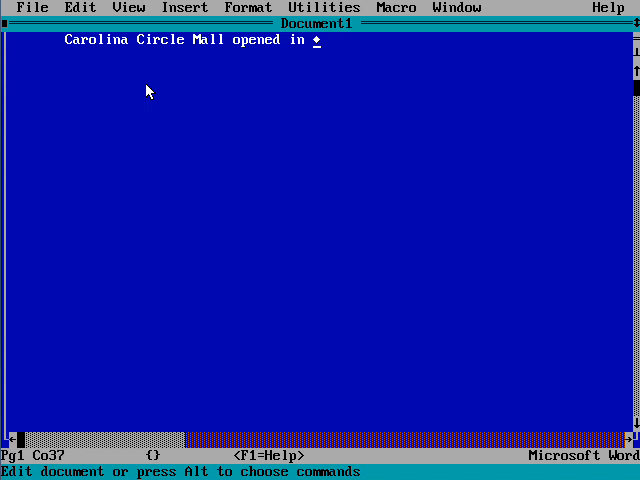
{"action": "type", "text": "n August"}
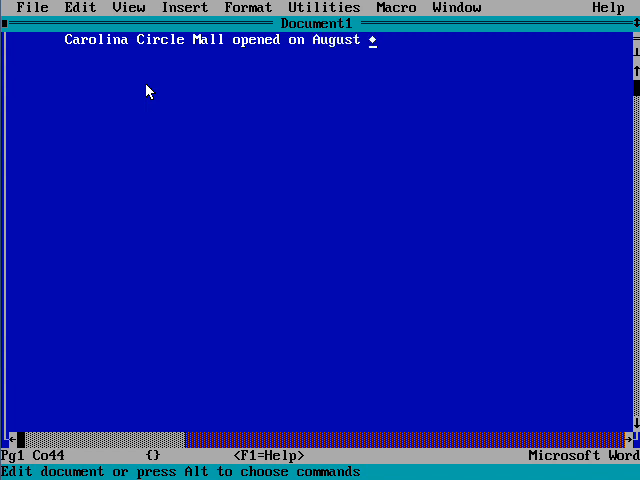
{"action": "type", "text": "4, 1976 in"}
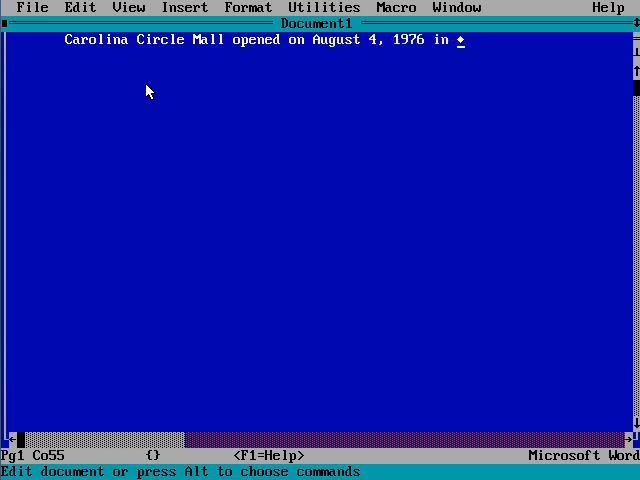
{"action": "type", "text": "the city of Greens"}
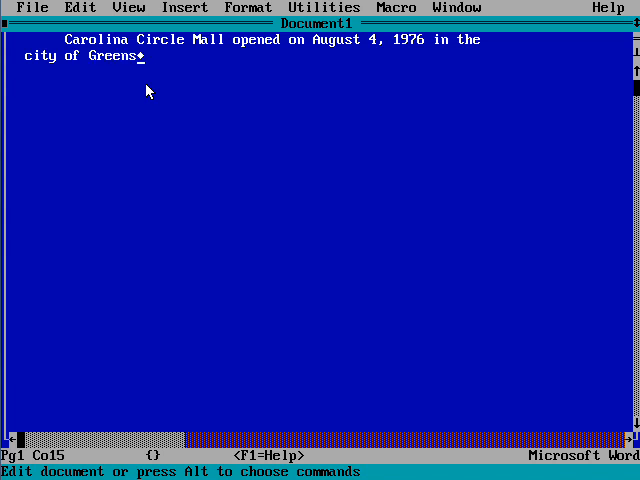
{"action": "type", "text": "boro, North Carolina"}
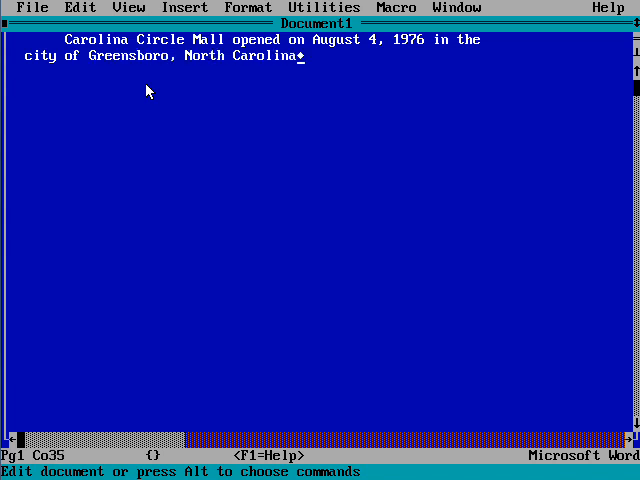
{"action": "type", "text": "."}
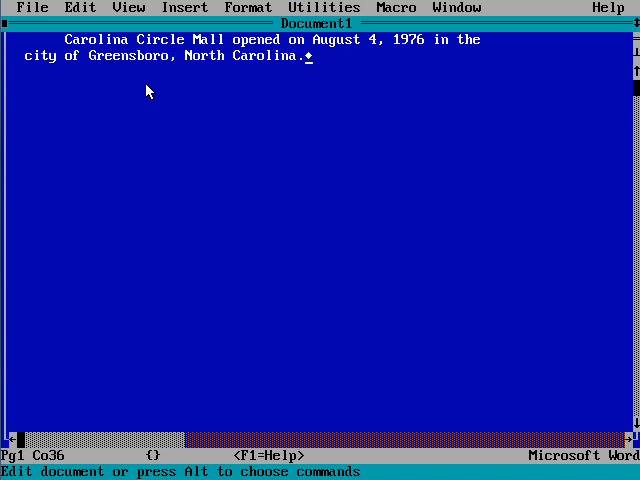
{"action": "key", "text": "Return"}
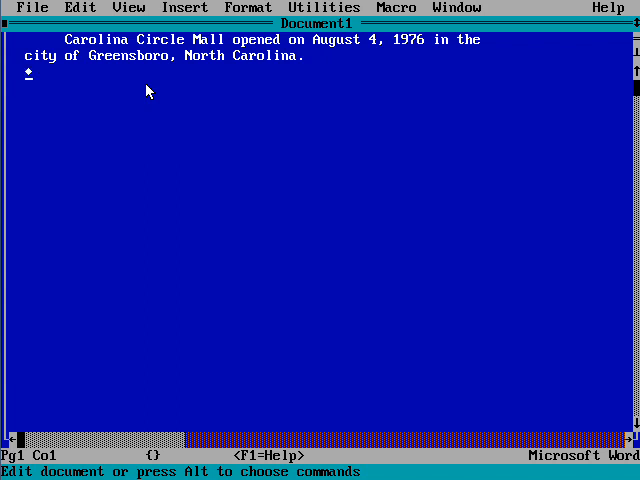
- Add the paragraph about the popular original ice rink, the "Ice Chalet"
{"action": "type", "text": "It o"}
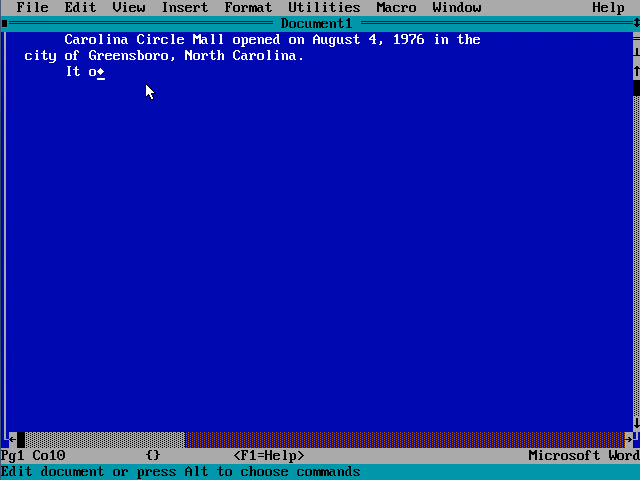
{"action": "type", "text": "riginally"}
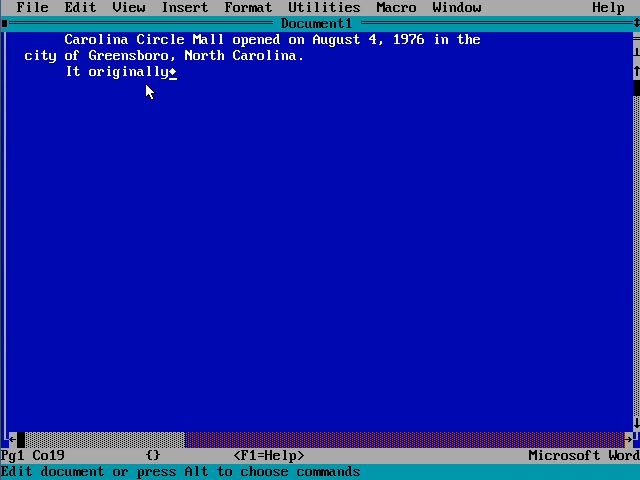
{"action": "type", "text": "had an"}
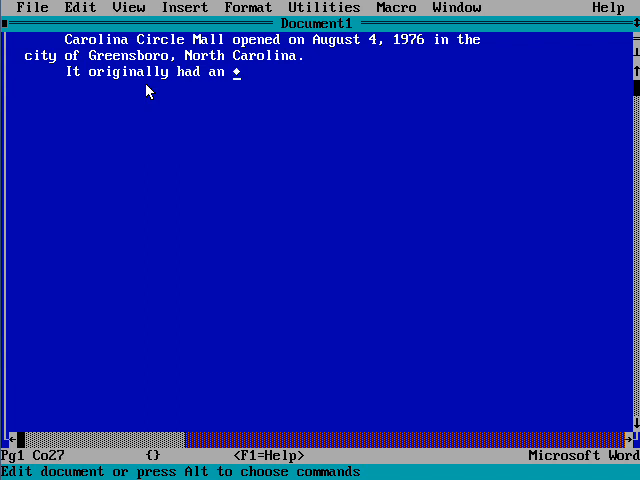
{"action": "type", "text": "ice rink n"}
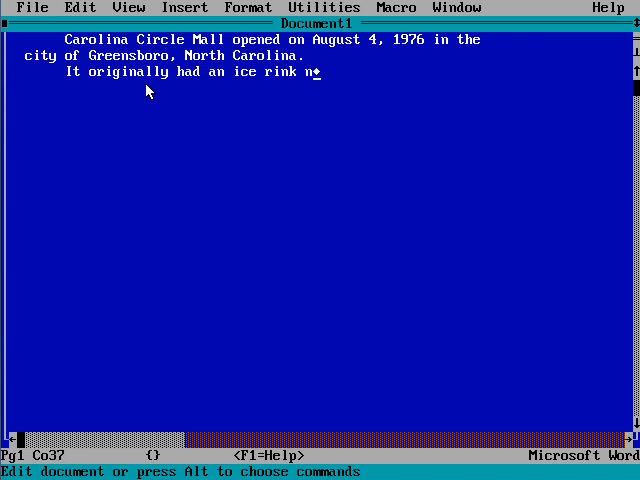
{"action": "type", "text": "nown as the"}
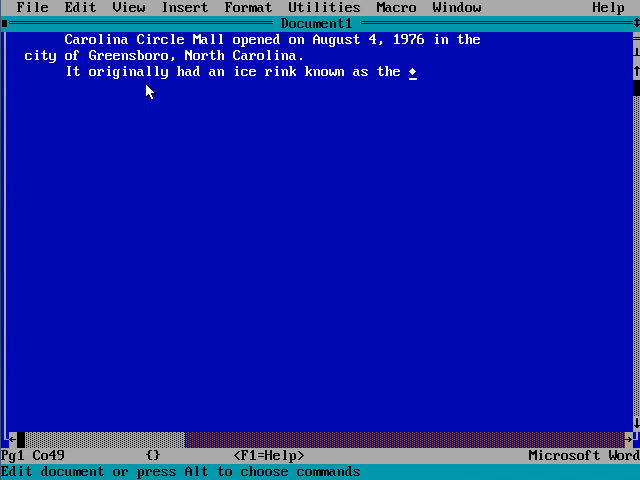
{"action": "type", "text": "\"Ice Chalet"}
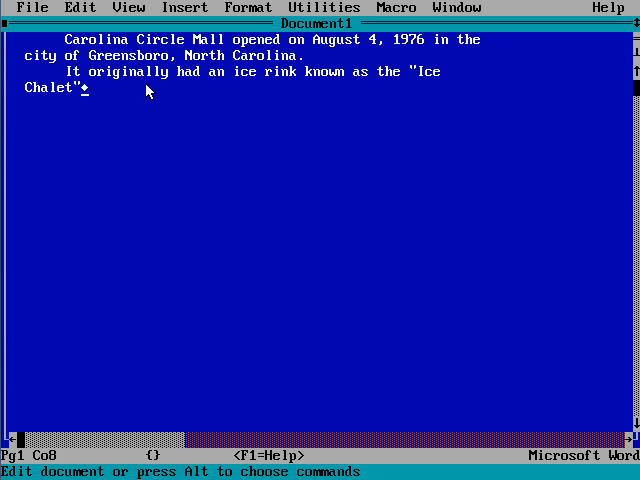
{"action": "type", "text": ", which was very p"}
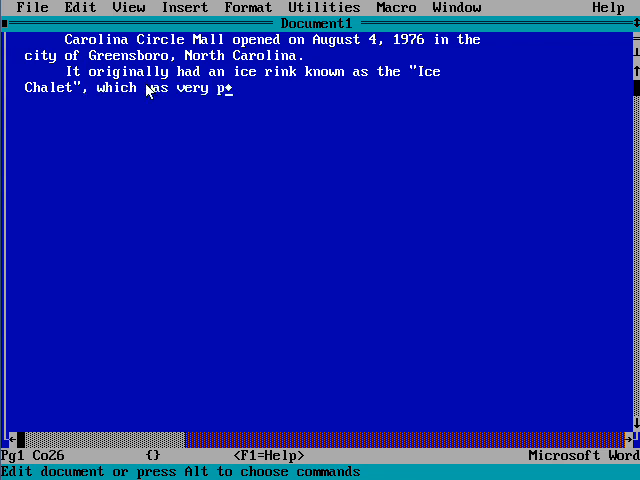
{"action": "type", "text": "opular among"}
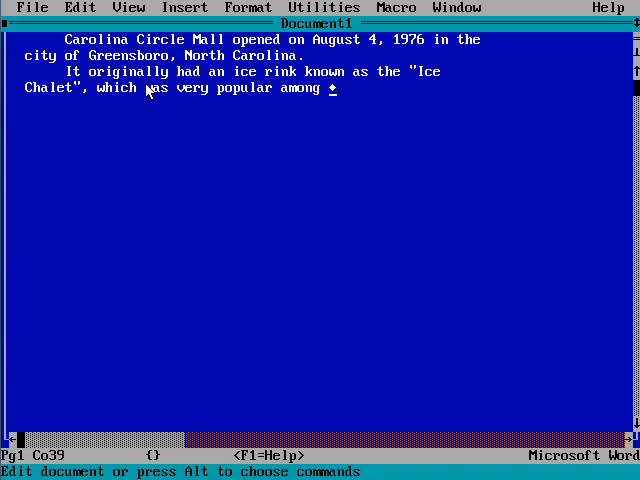
{"action": "type", "text": "people."}
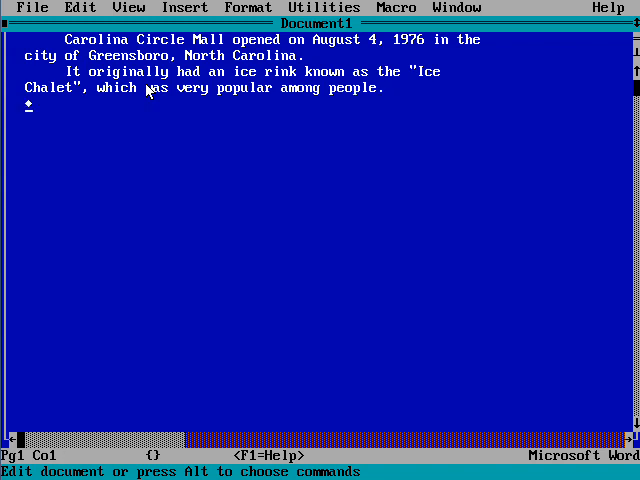
- Add the paragraph about the 1988 renovation replacing the Ice Chalet with a Carousel
{"action": "type", "text": "The mall was r"}
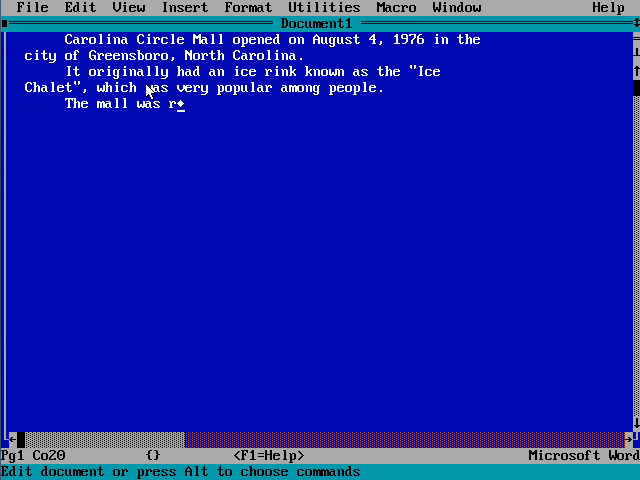
{"action": "type", "text": "enov"}
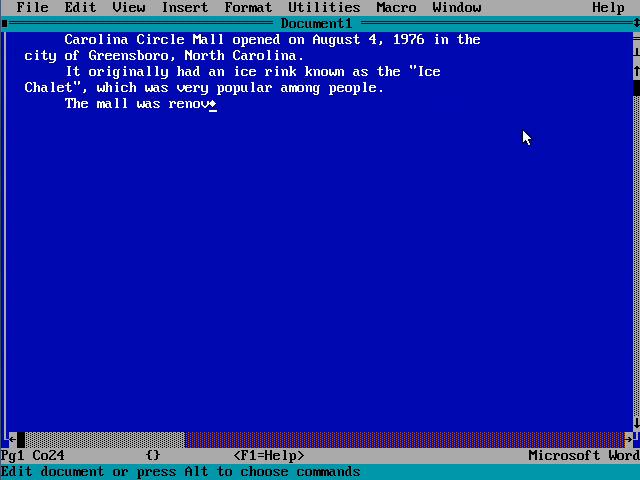
{"action": "type", "text": "ated in"}
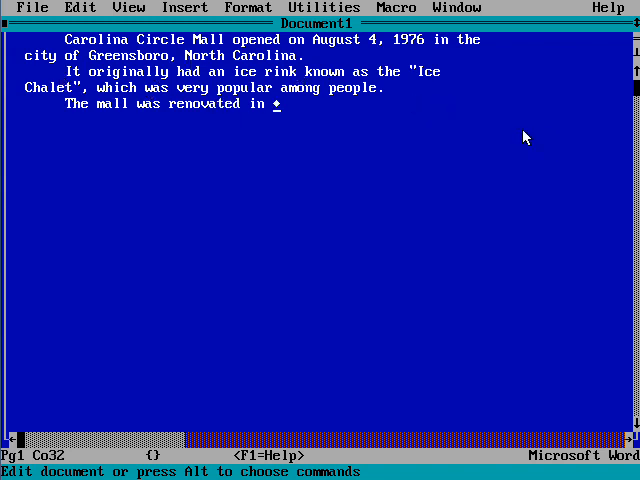
{"action": "type", "text": "1988 and the"}
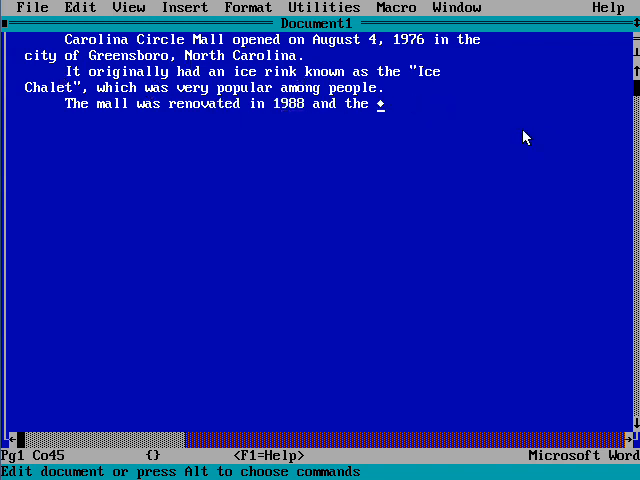
{"action": "type", "text": "Ice Chla"}
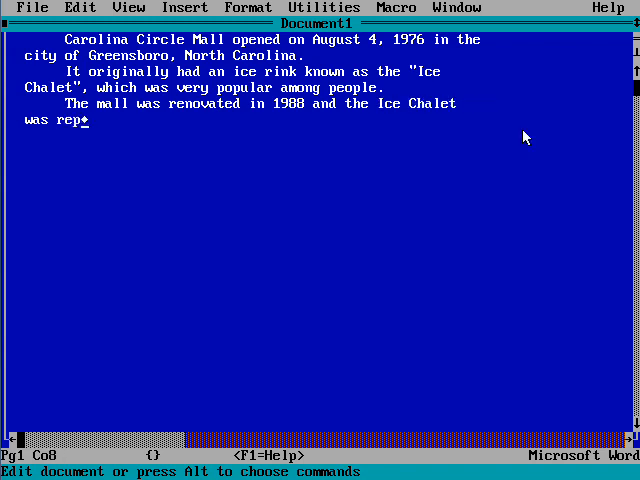
{"action": "type", "text": "laced with a Carousel."}
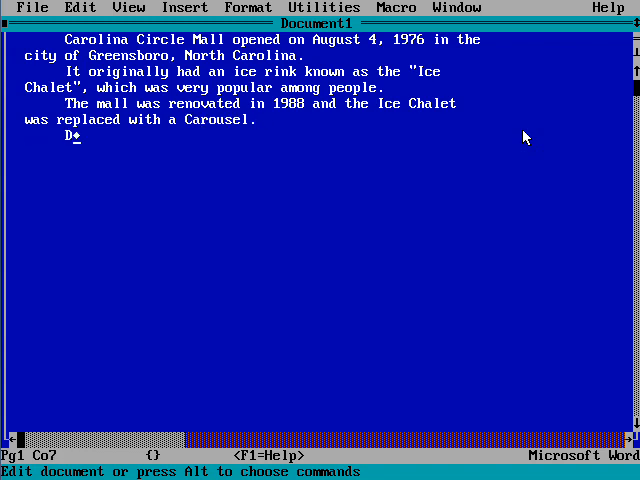
- Type that unfortunate circumstances put the mall out of business in January 2002
{"action": "type", "text": "Due to many"}
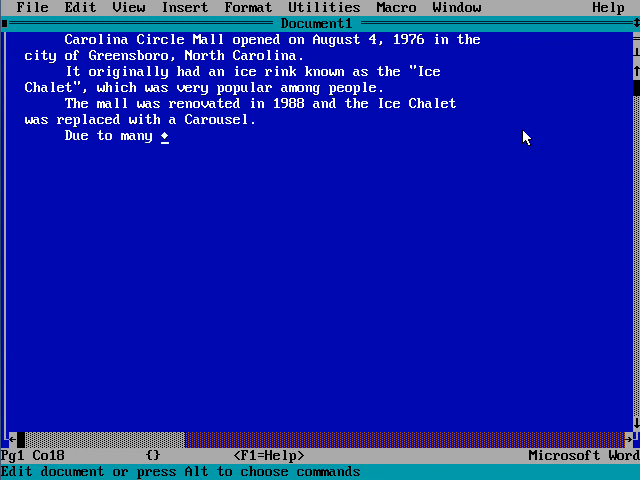
{"action": "type", "text": "unfortunate"}
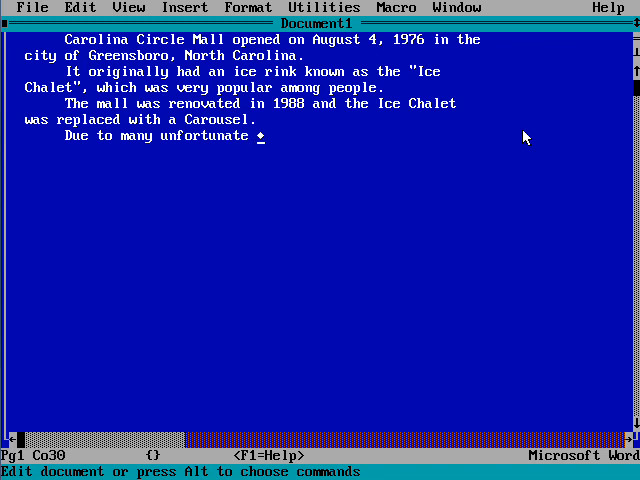
{"action": "type", "text": "circumst"}
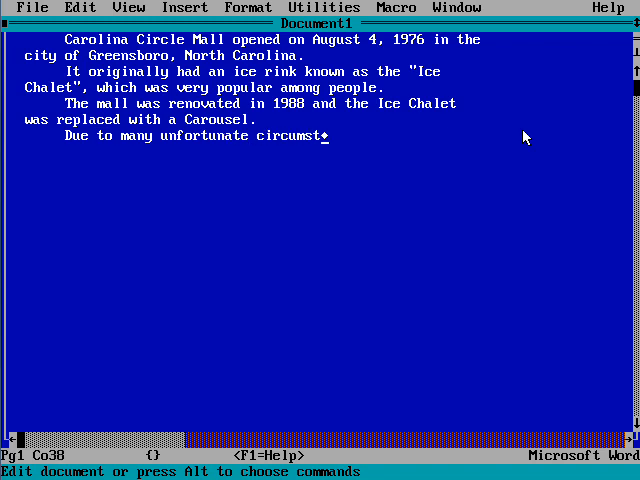
{"action": "type", "text": "ances, the mall w"}
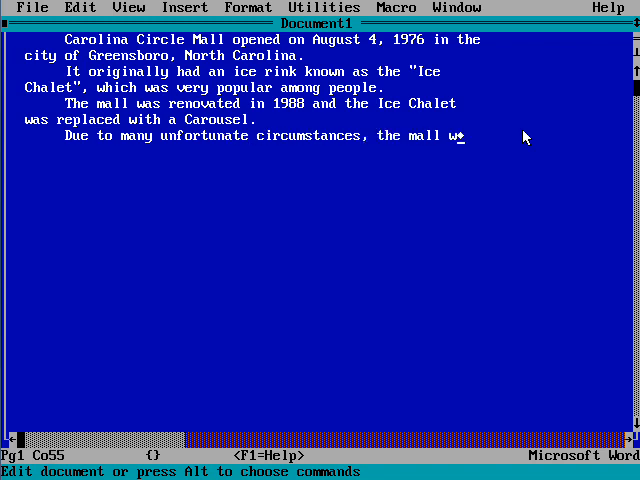
{"action": "type", "text": "ent out of busines"}
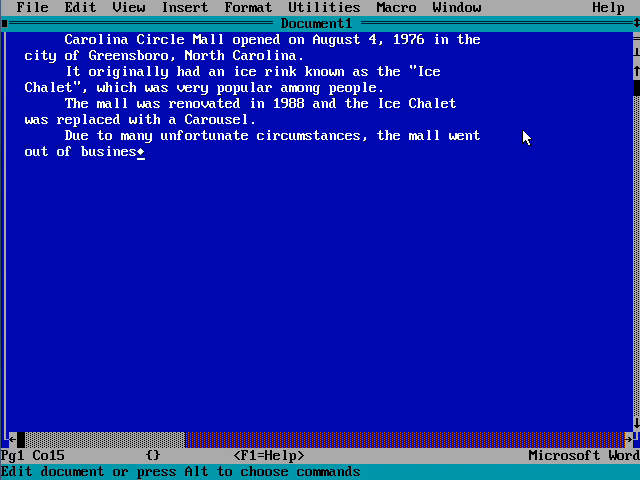
{"action": "type", "text": "in January 2002. It was"}
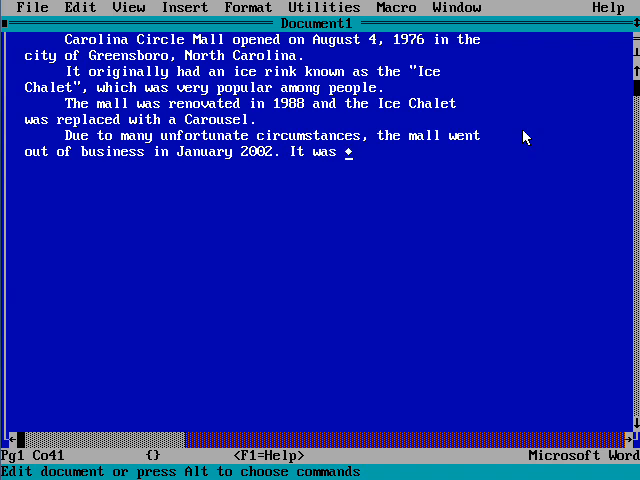
- Add the 2005 demolition, the Wal-Mart opening August 16, 2006, and 'GOOD NIGHT!'
{"action": "type", "text": "demolishe"}
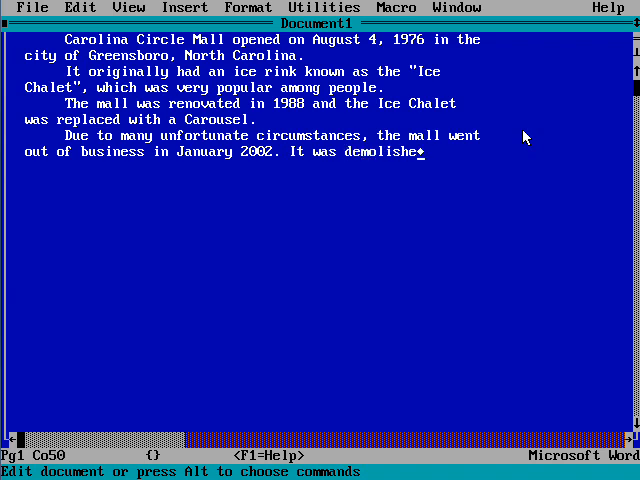
{"action": "type", "text": "in the summer"}
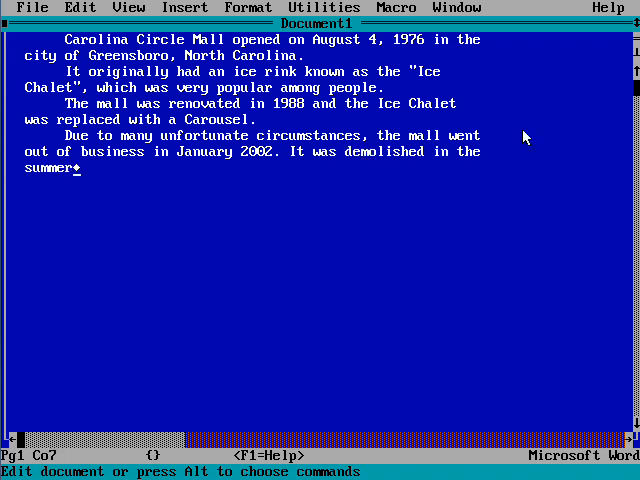
{"action": "type", "text": "of 2005. A Wal"}
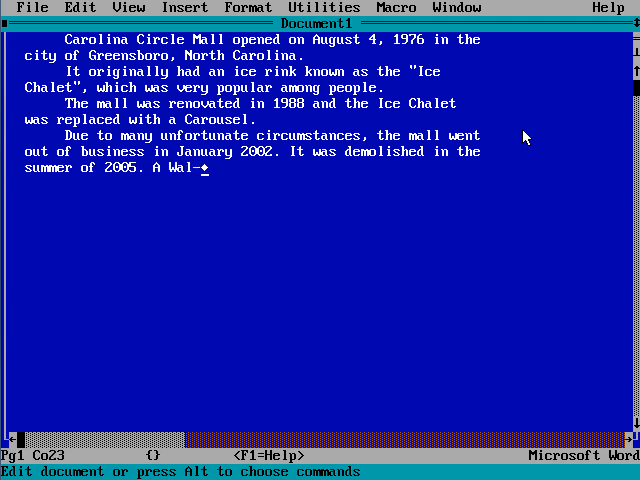
{"action": "type", "text": "-Mart store opened in the mall's"}
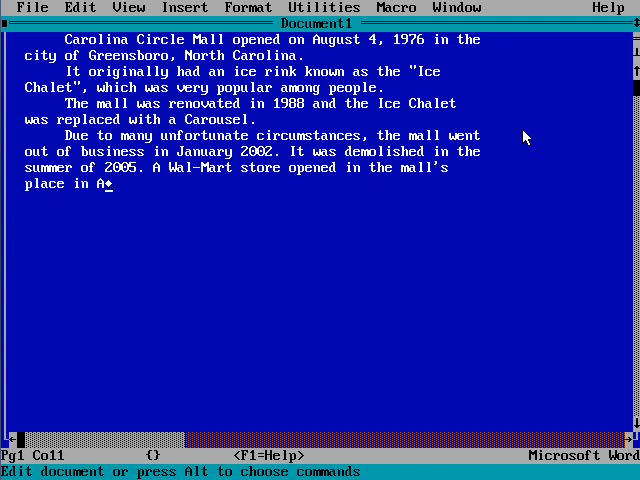
{"action": "type", "text": "on August"}
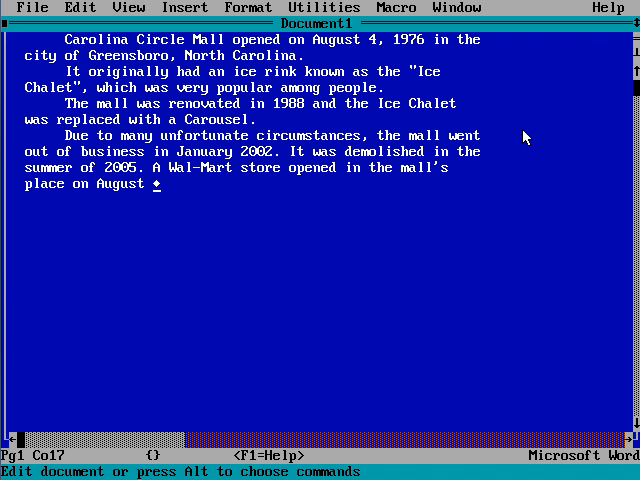
{"action": "type", "text": "16, 2006"}
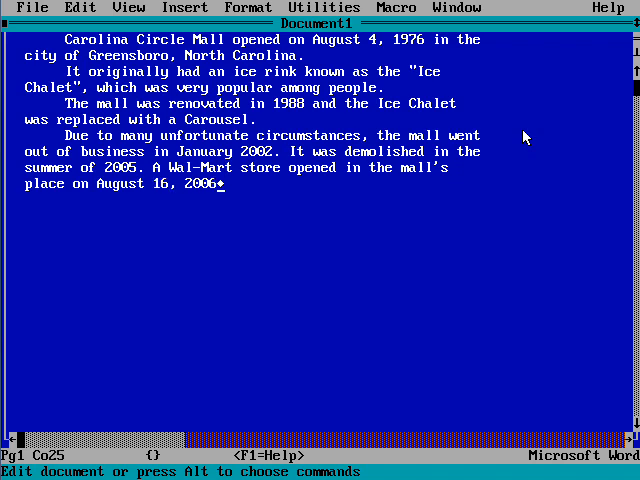
{"action": "type", "text": "."}
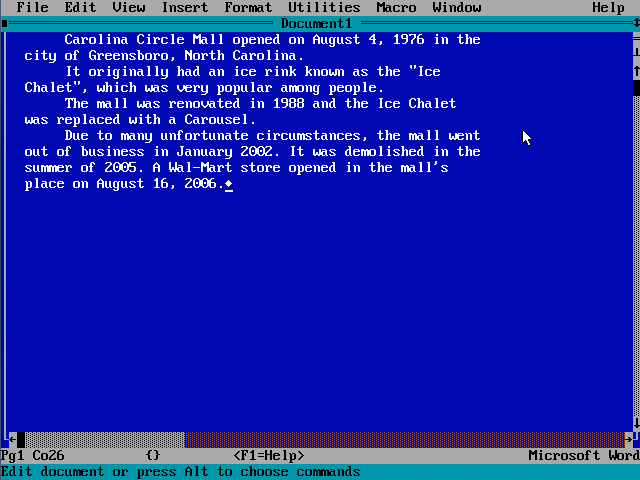
{"action": "key", "text": "Return"}
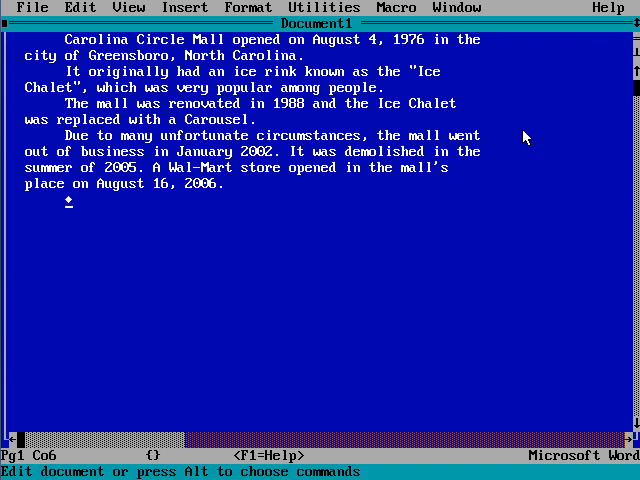
{"action": "type", "text": "GOOD NIGHT"}
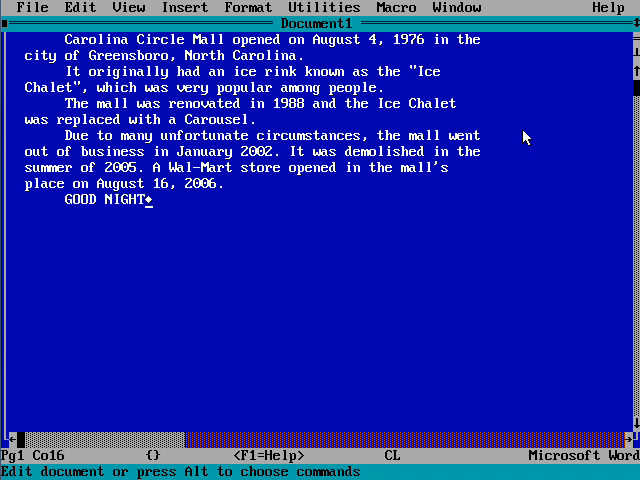
{"action": "type", "text": "!"}
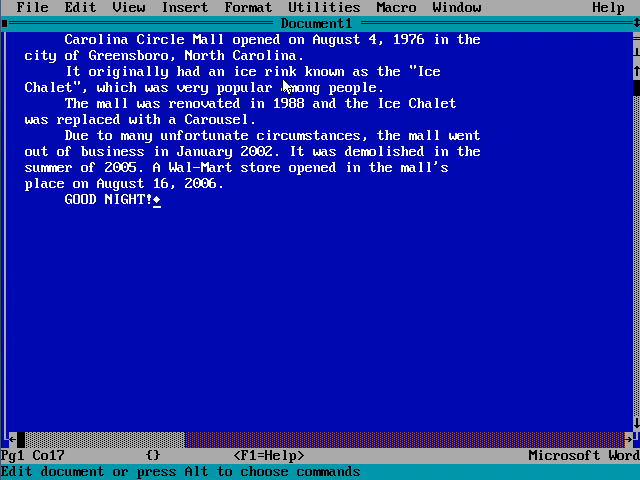
- Save the document with File > Save As under the name C:CCMALL
{"action": "left_click", "coordinate": [33, 7]}
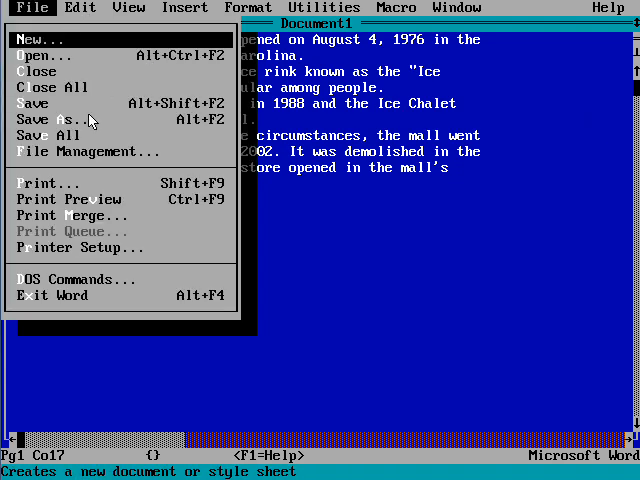
{"action": "left_click", "coordinate": [54, 119]}
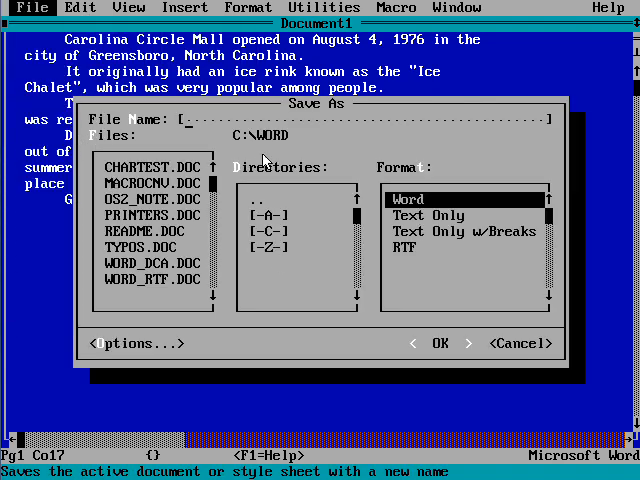
{"action": "type", "text": "Carolina Circle Mall"}
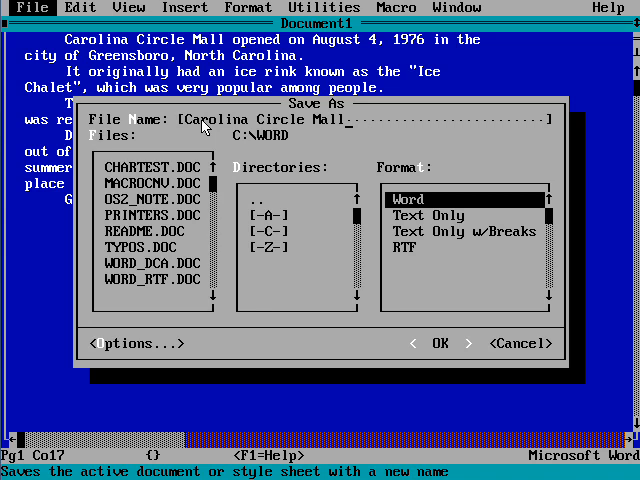
{"action": "key", "text": "BackSpace"}
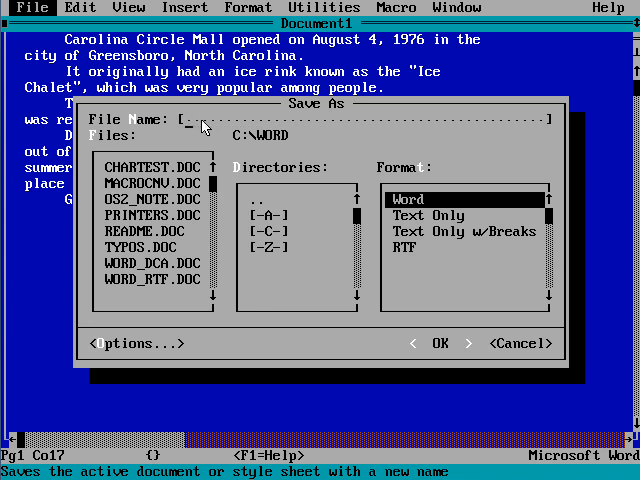
{"action": "mouse_move", "coordinate": [330, 88]}
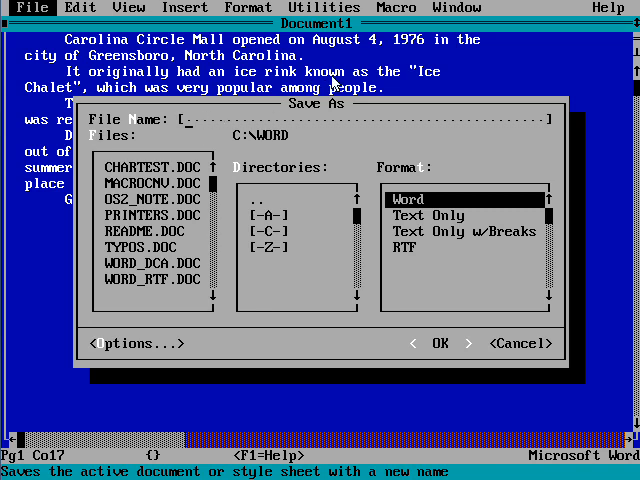
{"action": "type", "text": "CCMALL"}
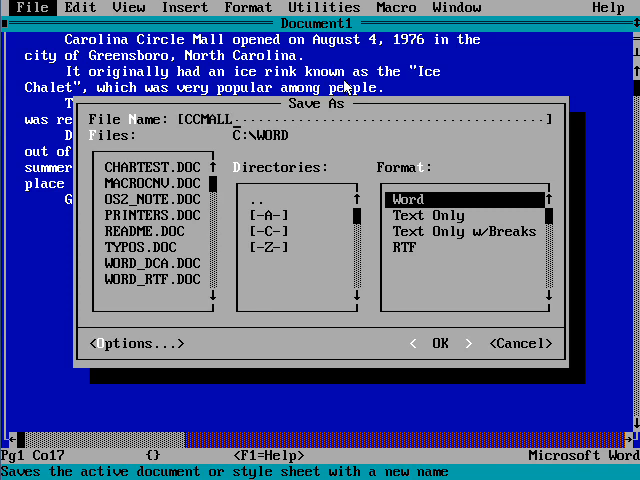
{"action": "mouse_move", "coordinate": [271, 231]}
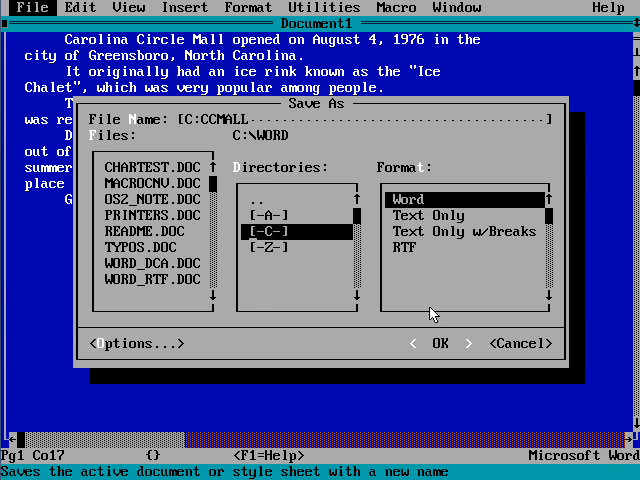
{"action": "left_click", "coordinate": [440, 343]}
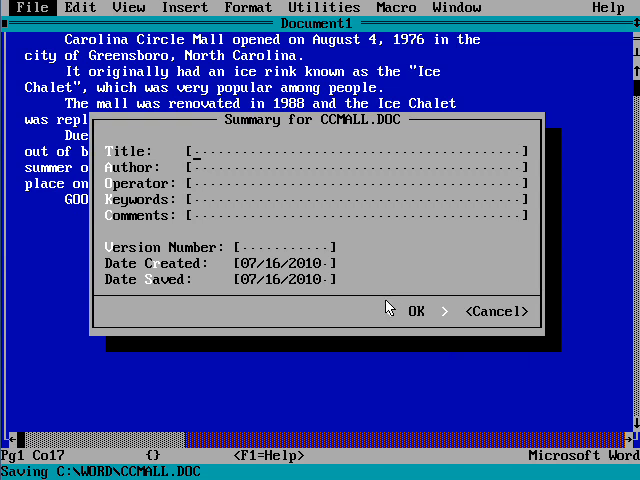
- Fill in the summary with title 'Carolina Circle Mall' and author 'Billy Coore' and confirm
{"action": "type", "text": "Carolina Circle Mal"}
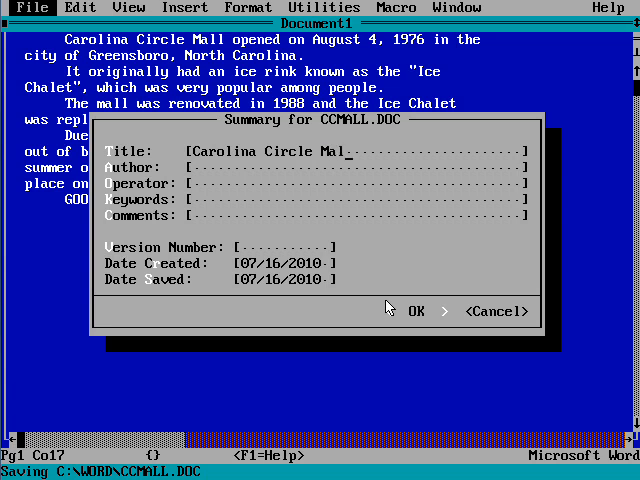
{"action": "type", "text": "Billy Coore"}
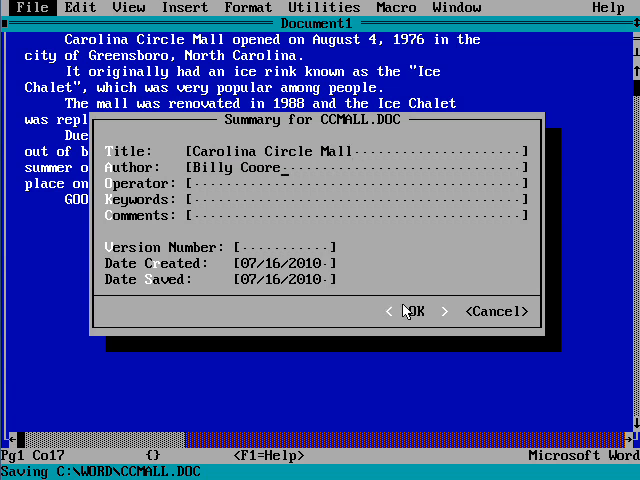
{"action": "left_click", "coordinate": [412, 311]}
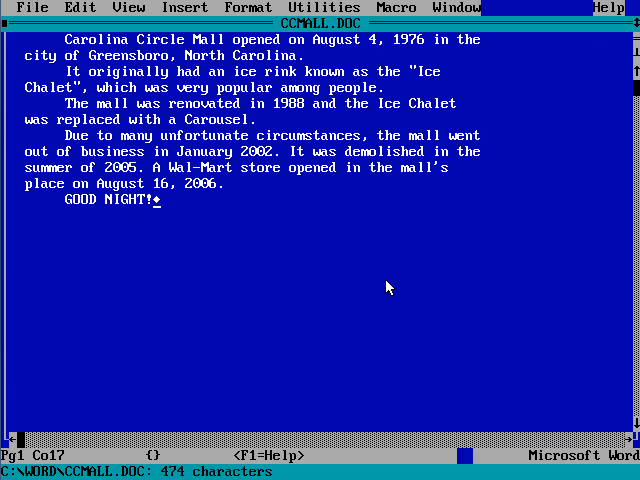
{"action": "mouse_move", "coordinate": [60, 10]}
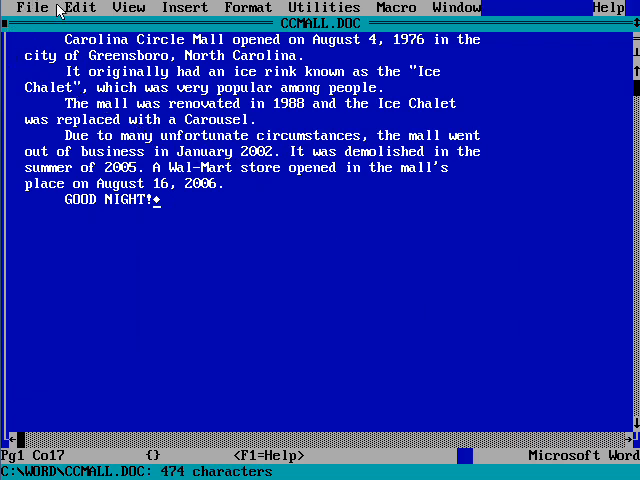
{"action": "left_click", "coordinate": [33, 8]}
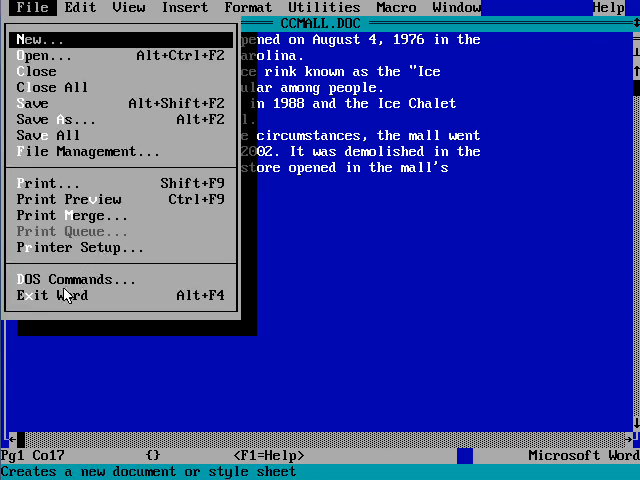